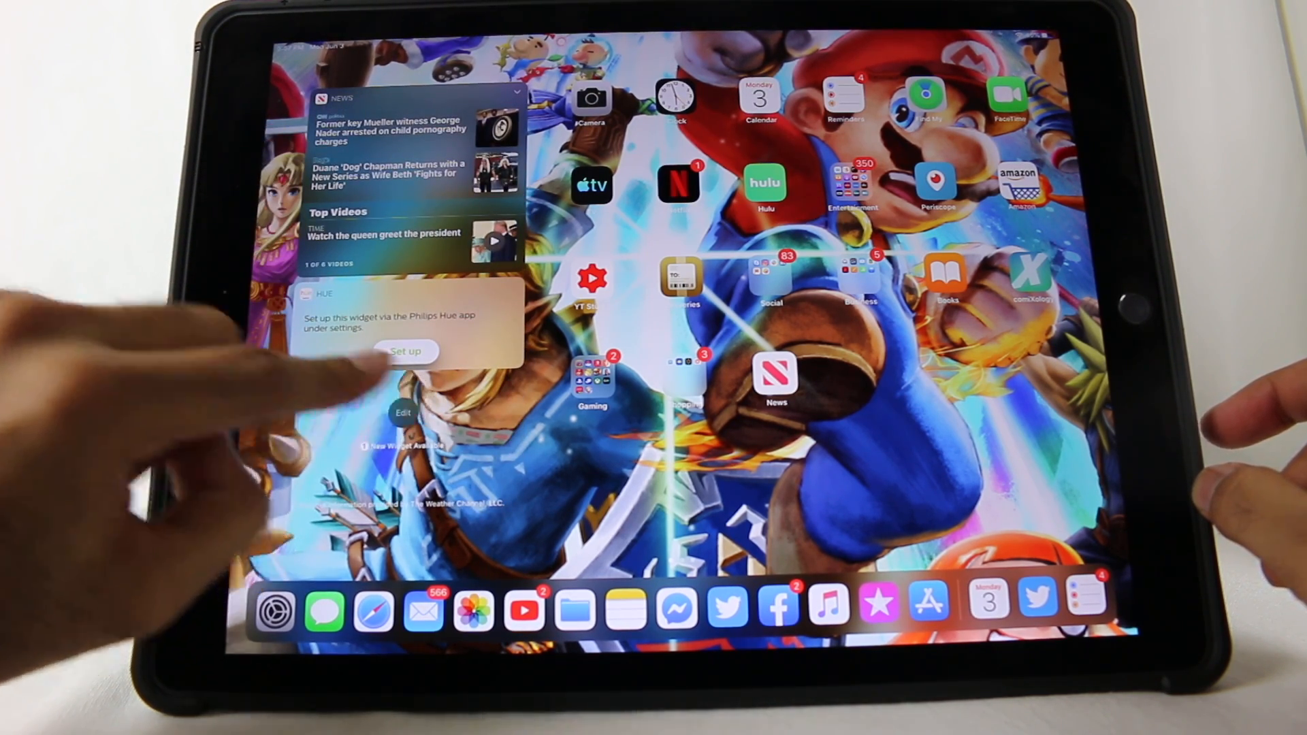
Step: Keep Today View always shown and pin Siri App Suggestions and Batteries widgets
{"action": "left_click", "coordinate": [403, 412]}
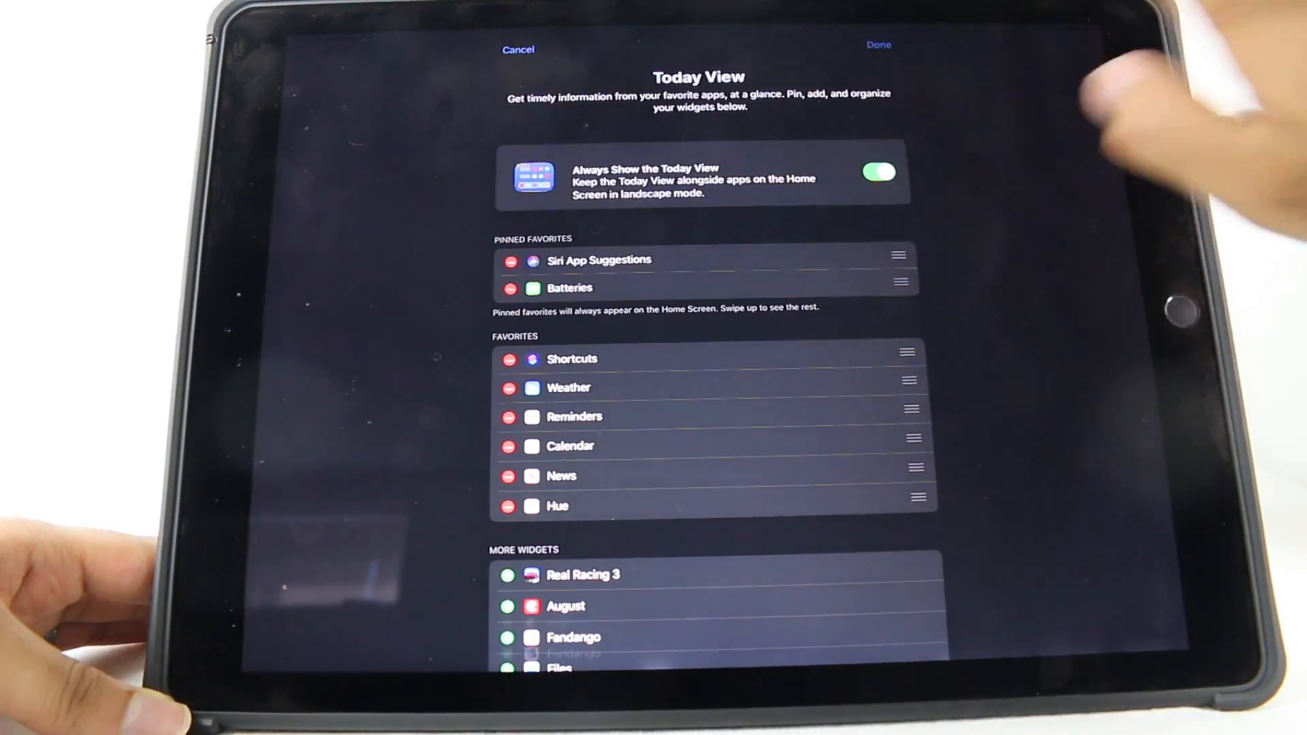
{"action": "left_click", "coordinate": [877, 45]}
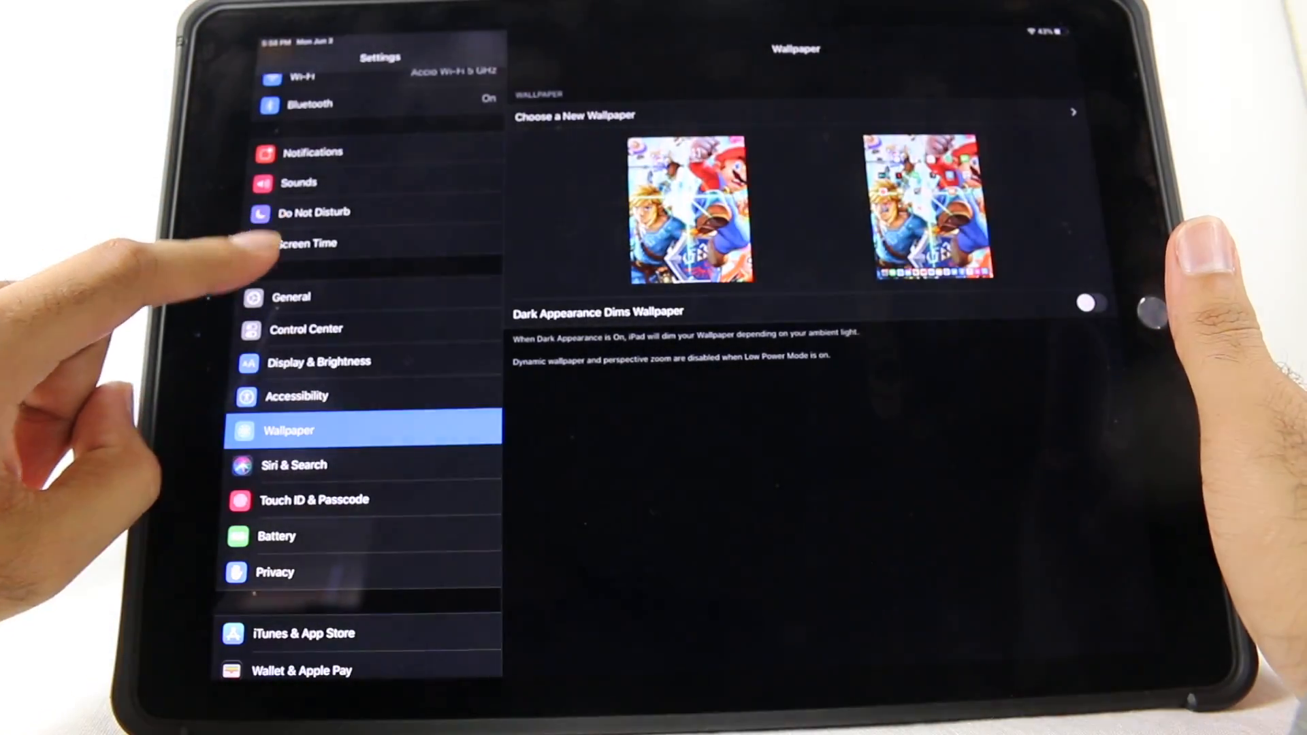
Step: Choose the Dark appearance in Display & Brightness, then go Home
{"action": "left_click", "coordinate": [320, 360]}
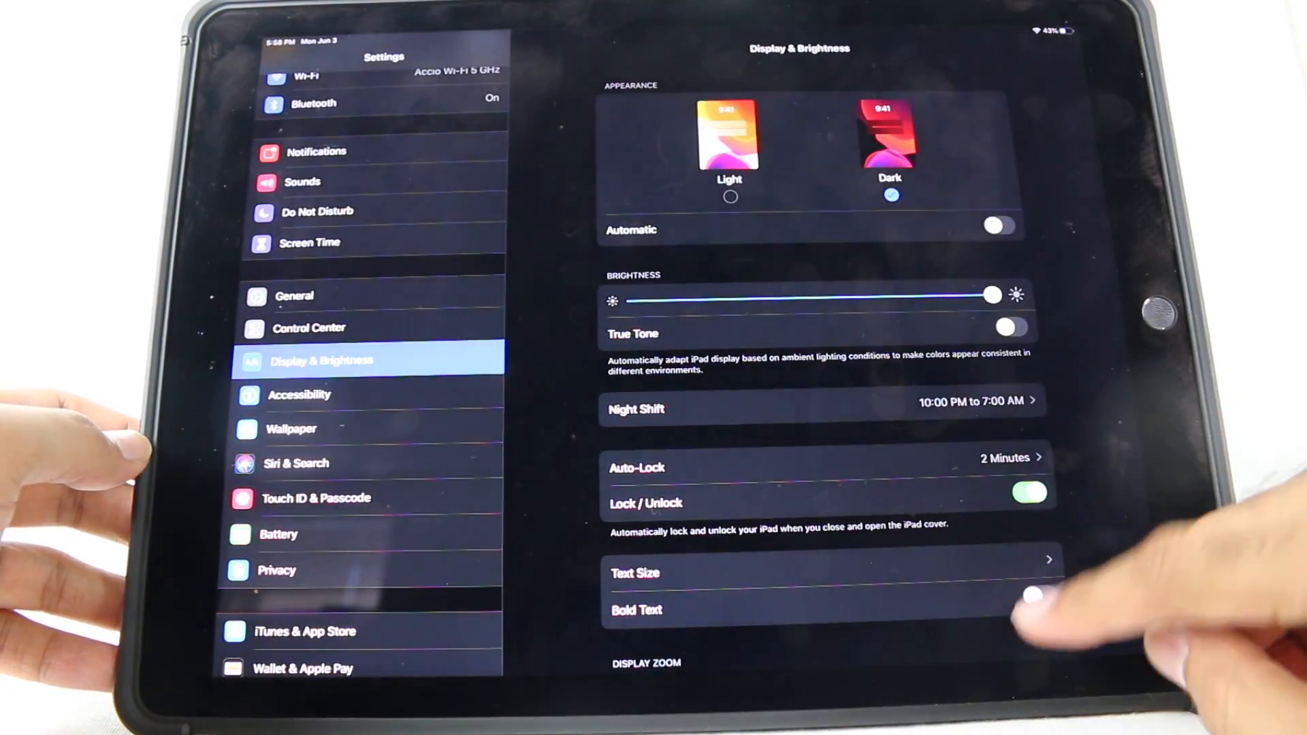
{"action": "key", "text": "home"}
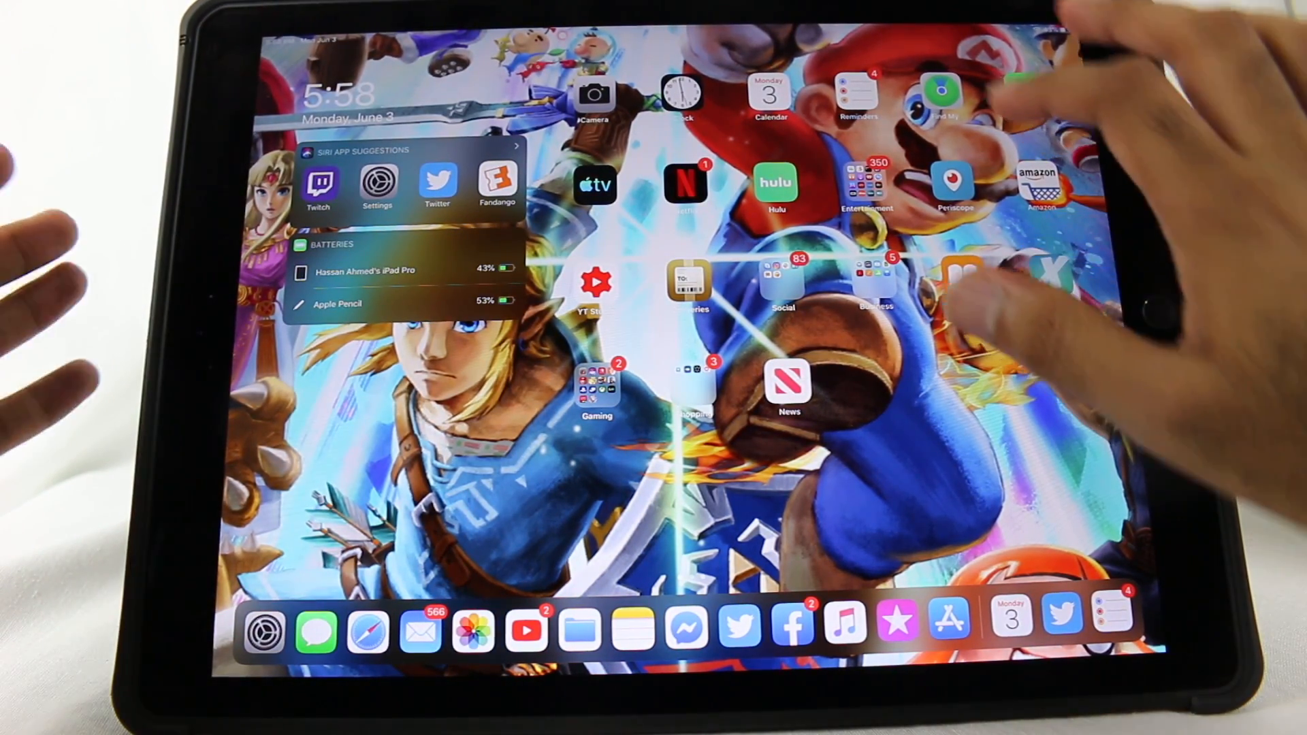
Step: Open Reminders and view its dated task list in dark mode
{"action": "left_click", "coordinate": [857, 92]}
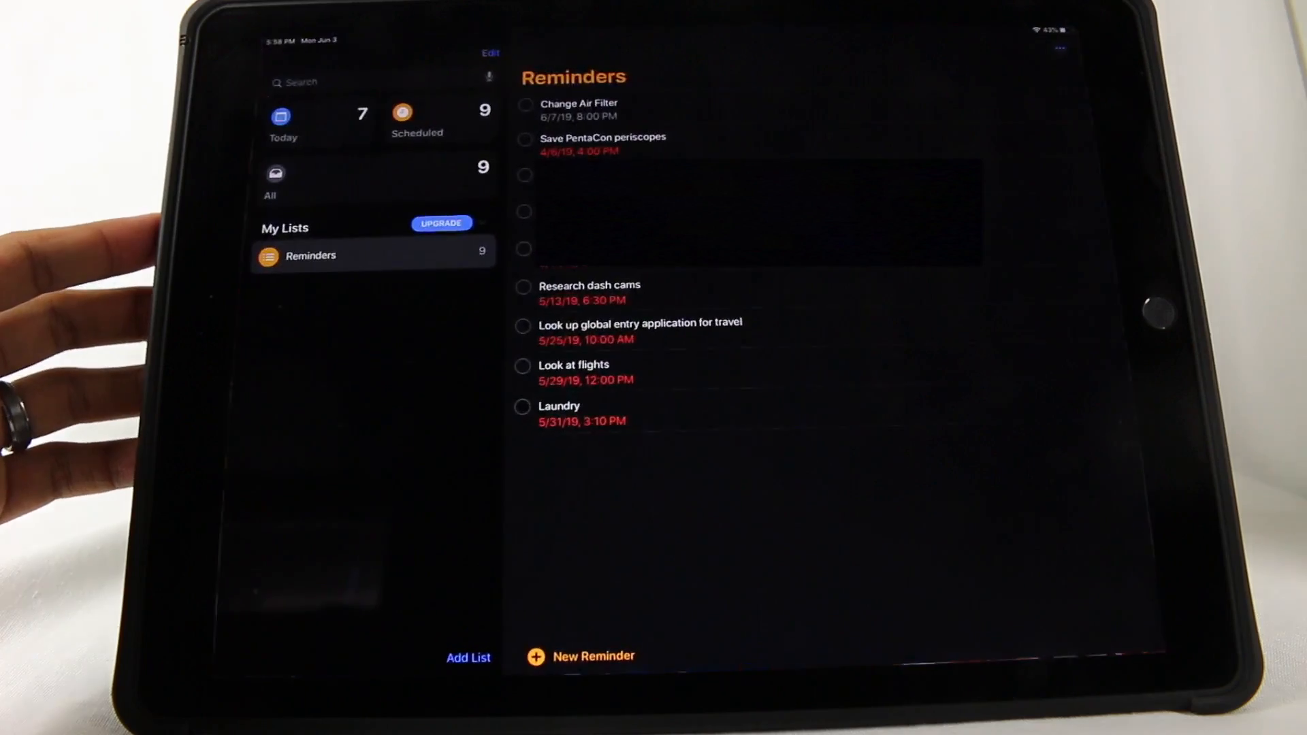
{"action": "left_click", "coordinate": [524, 175]}
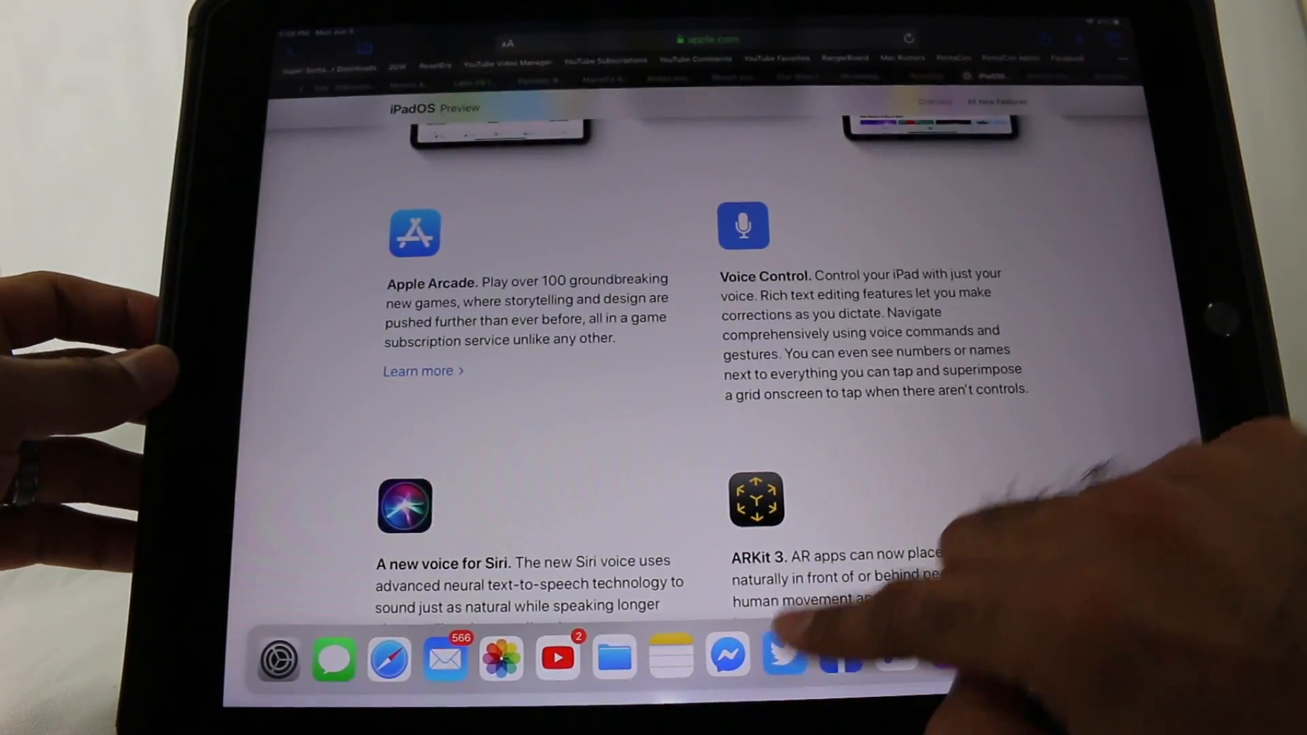
Step: Open Twitter in Slide Over above Safari and show its Notifications feed
{"action": "left_click", "coordinate": [785, 657]}
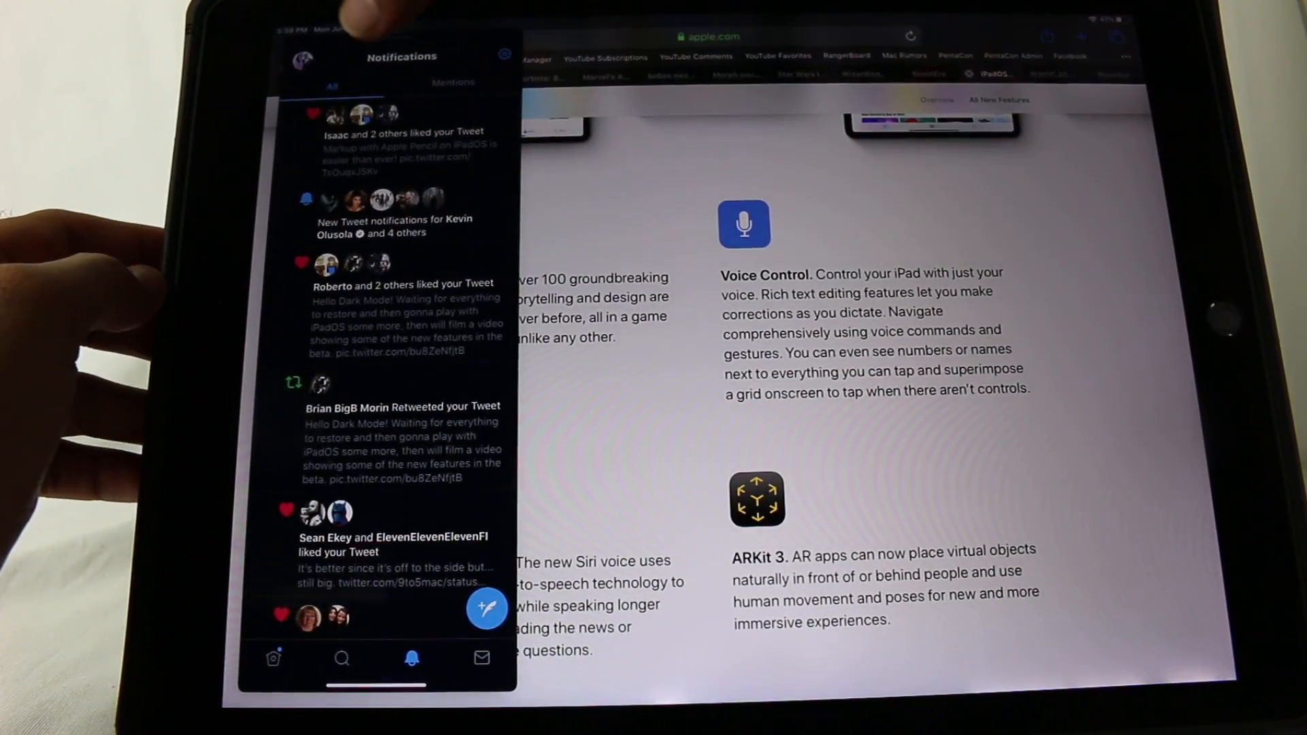
{"action": "left_click", "coordinate": [304, 58]}
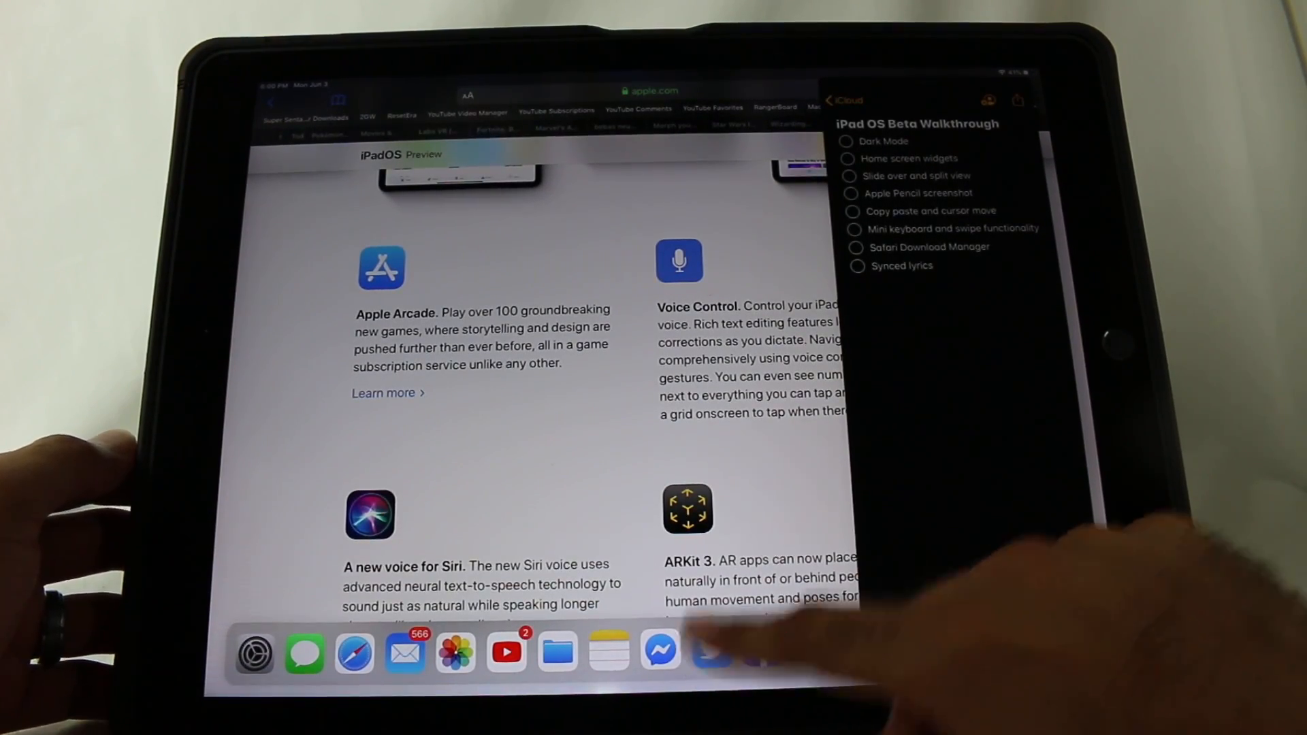
Step: Open the 'iPad OS Beta Walkthrough' note in a Slide Over Notes window
{"action": "scroll", "scroll_direction": "down", "scroll_amount": 3}
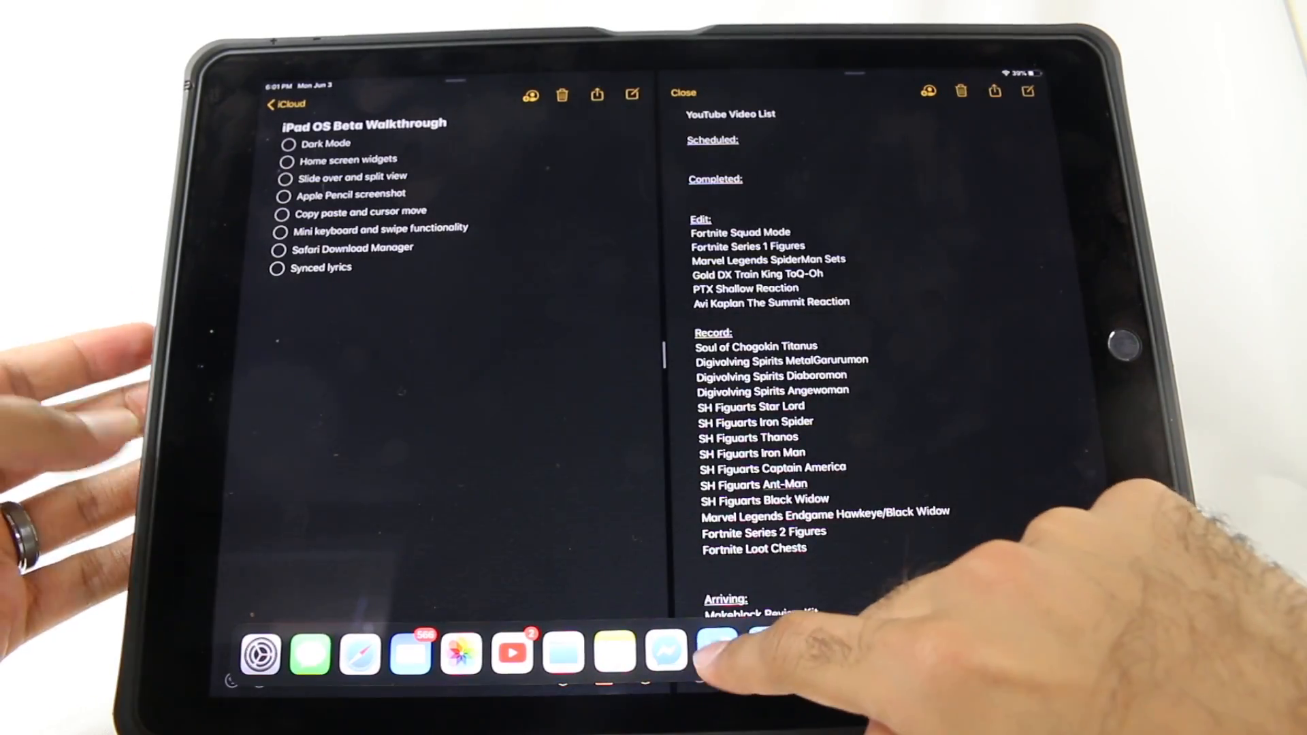
Step: Open the 'YouTube Video List' note in Split View beside the walkthrough note
{"action": "left_click", "coordinate": [713, 652]}
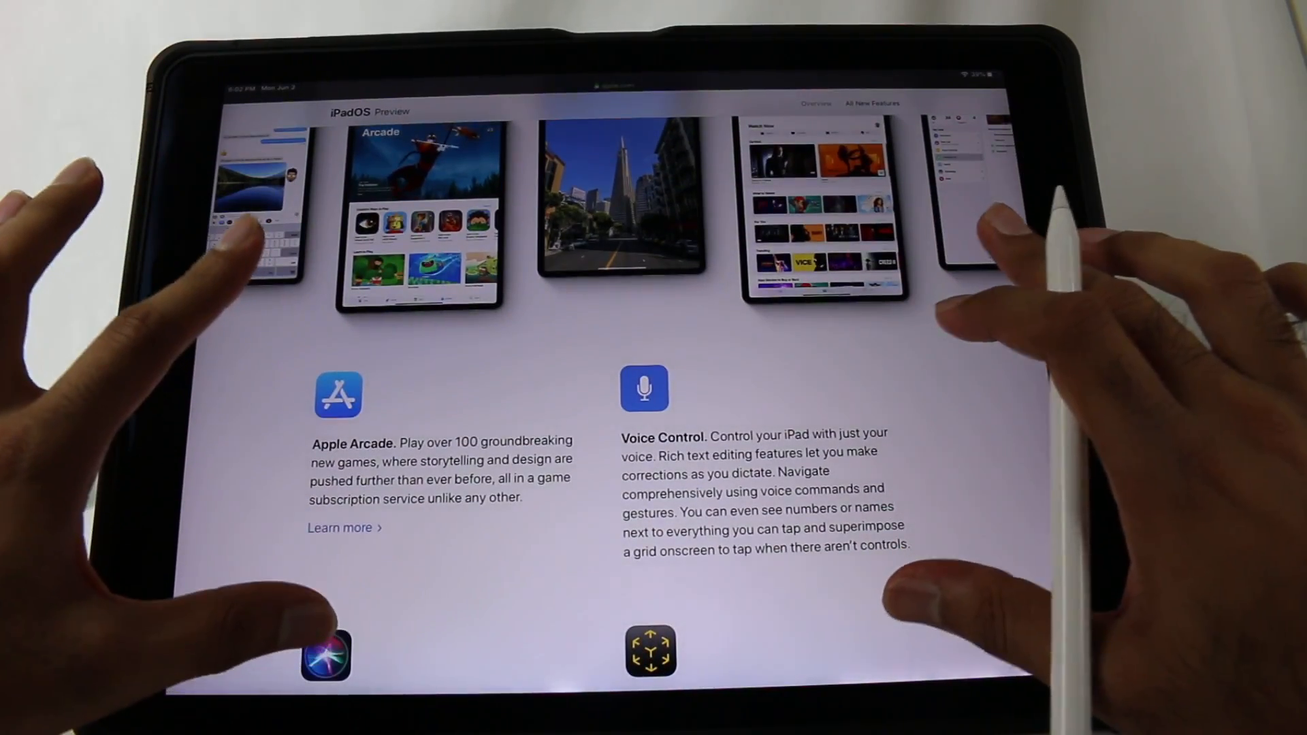
Step: Scroll the full-screen iPadOS Preview page to the row of feature screenshots
{"action": "scroll", "scroll_direction": "down", "scroll_amount": 3}
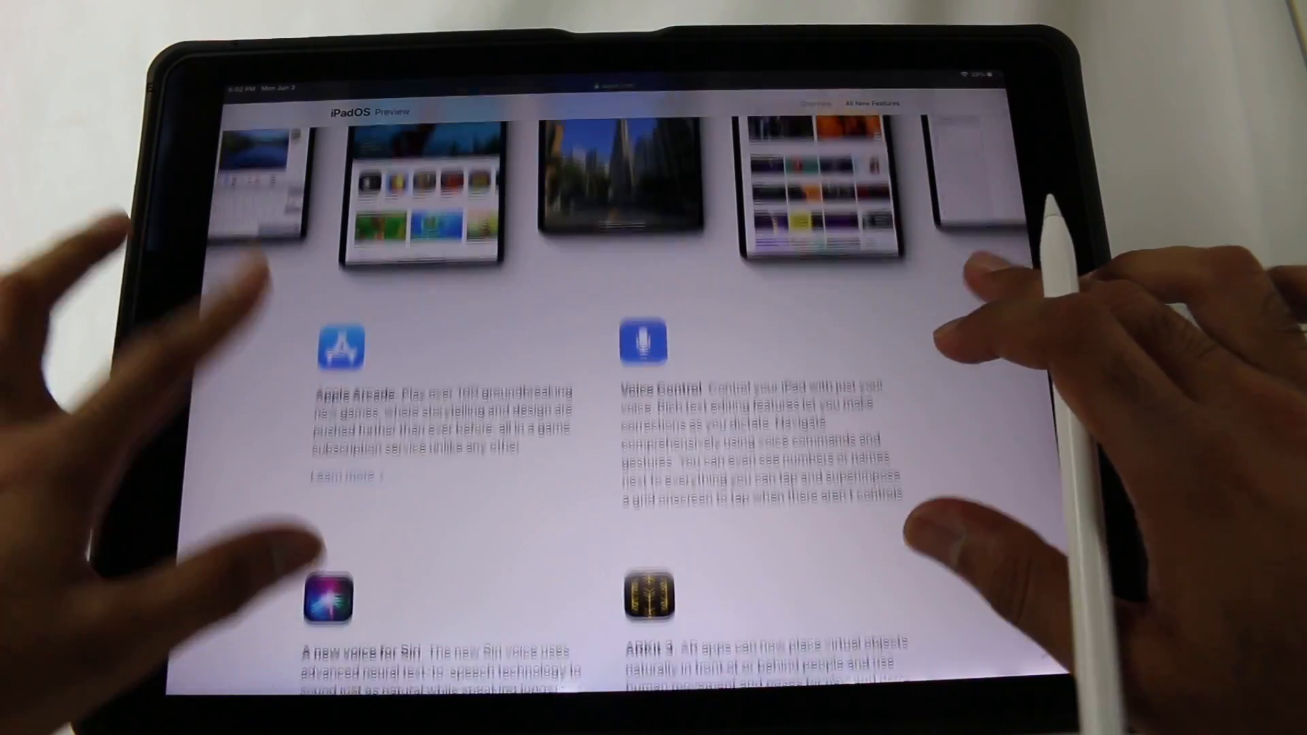
Step: Screenshot the page and mark the middle iPad with a red circle and arrow
{"action": "scroll", "scroll_direction": "down", "scroll_amount": 3}
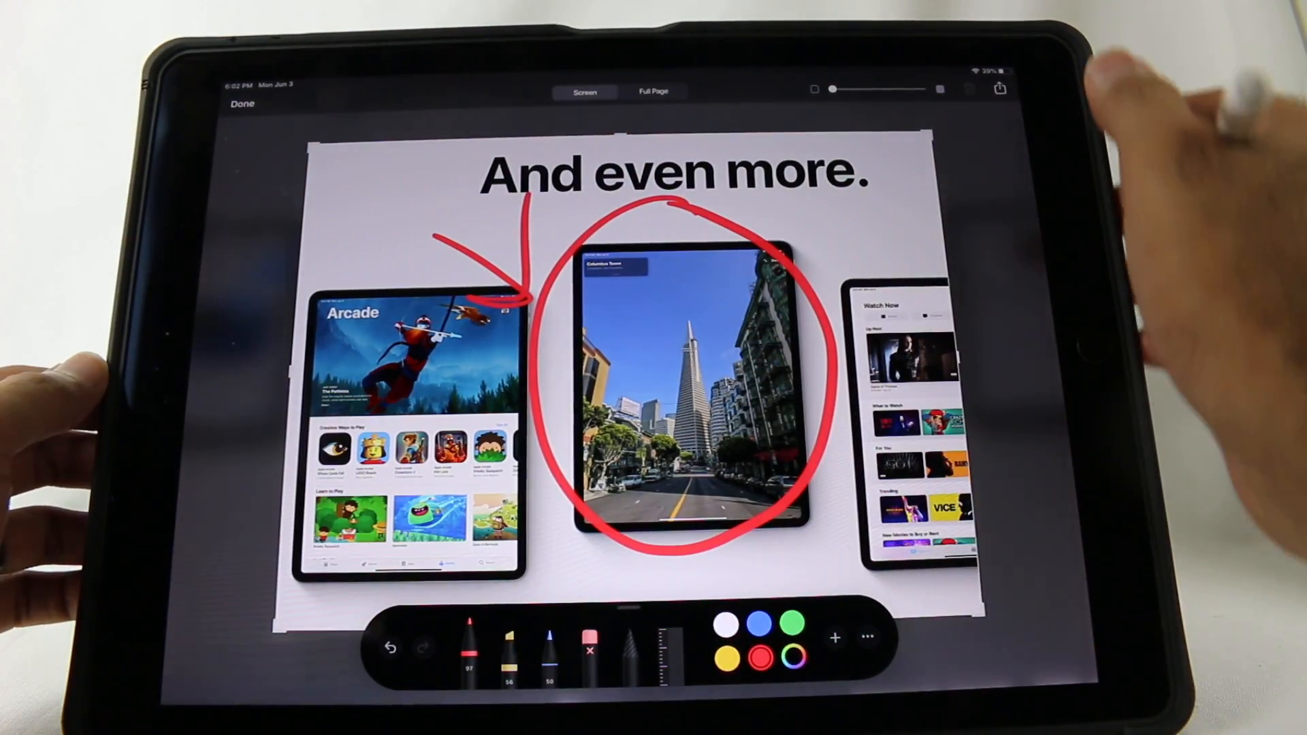
{"action": "left_click", "coordinate": [999, 88]}
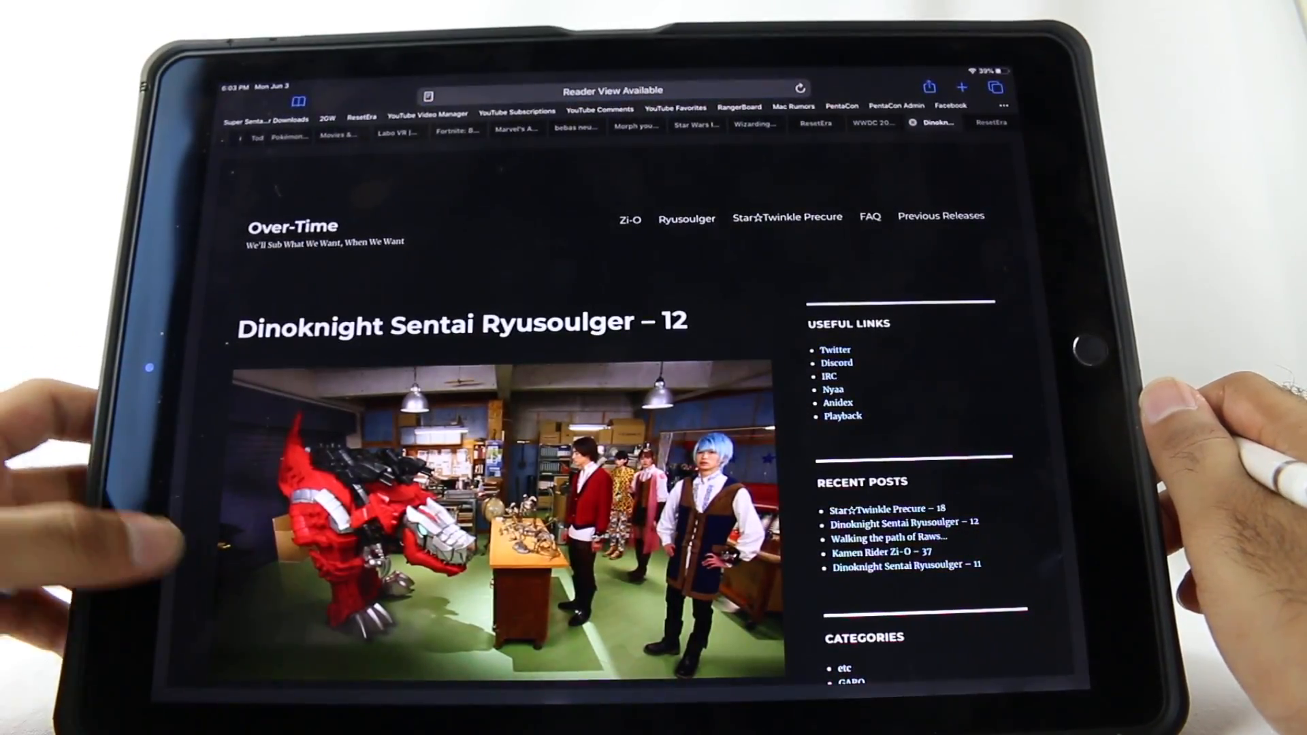
Step: Scroll the Ryusoulger 12 comments and follow the mega.nz link in the 720p hardsub comment
{"action": "scroll", "scroll_direction": "down", "scroll_amount": 3}
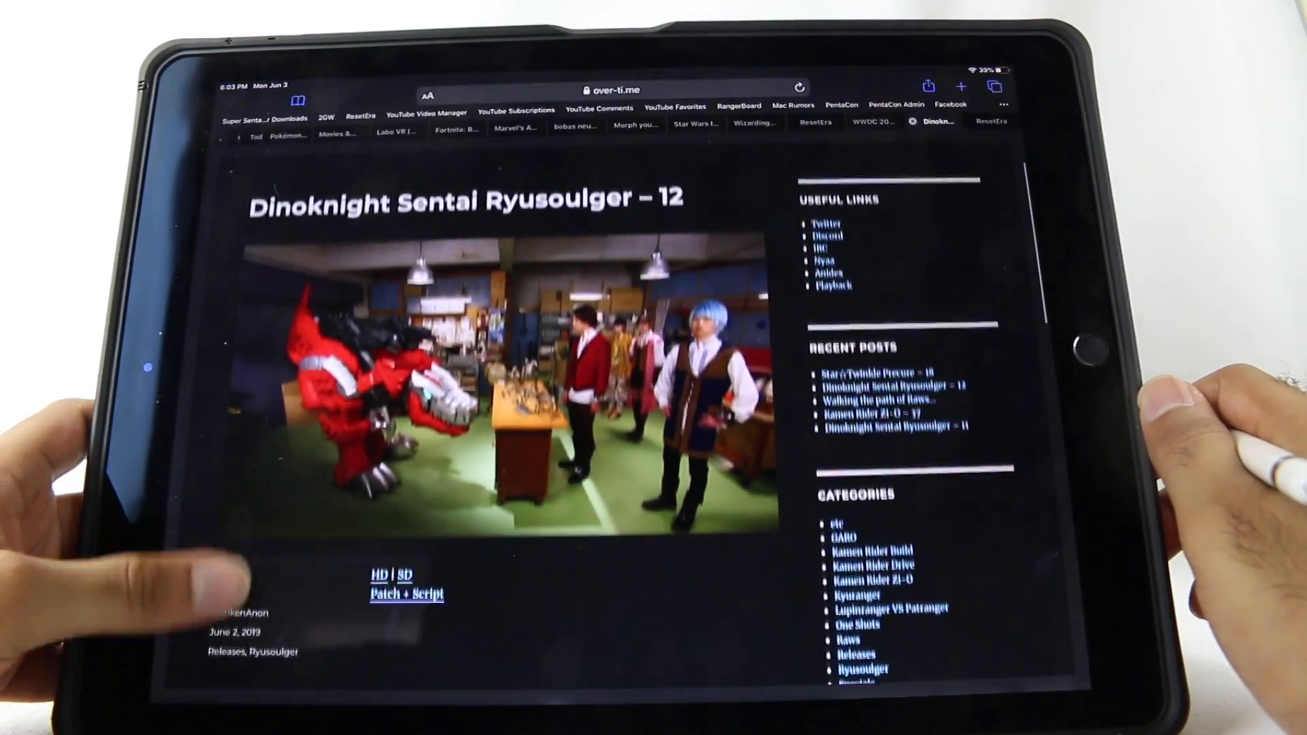
{"action": "scroll", "scroll_direction": "down", "scroll_amount": 3}
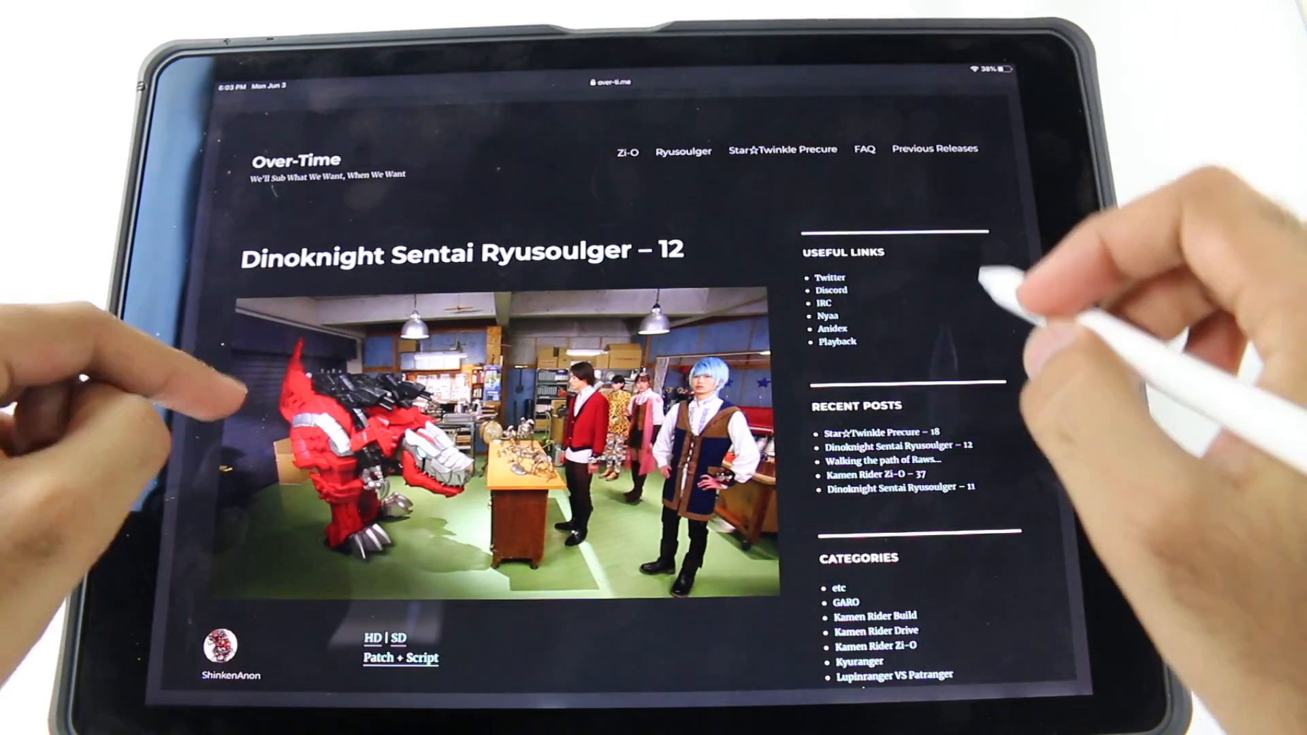
{"action": "scroll", "scroll_direction": "down", "scroll_amount": 3}
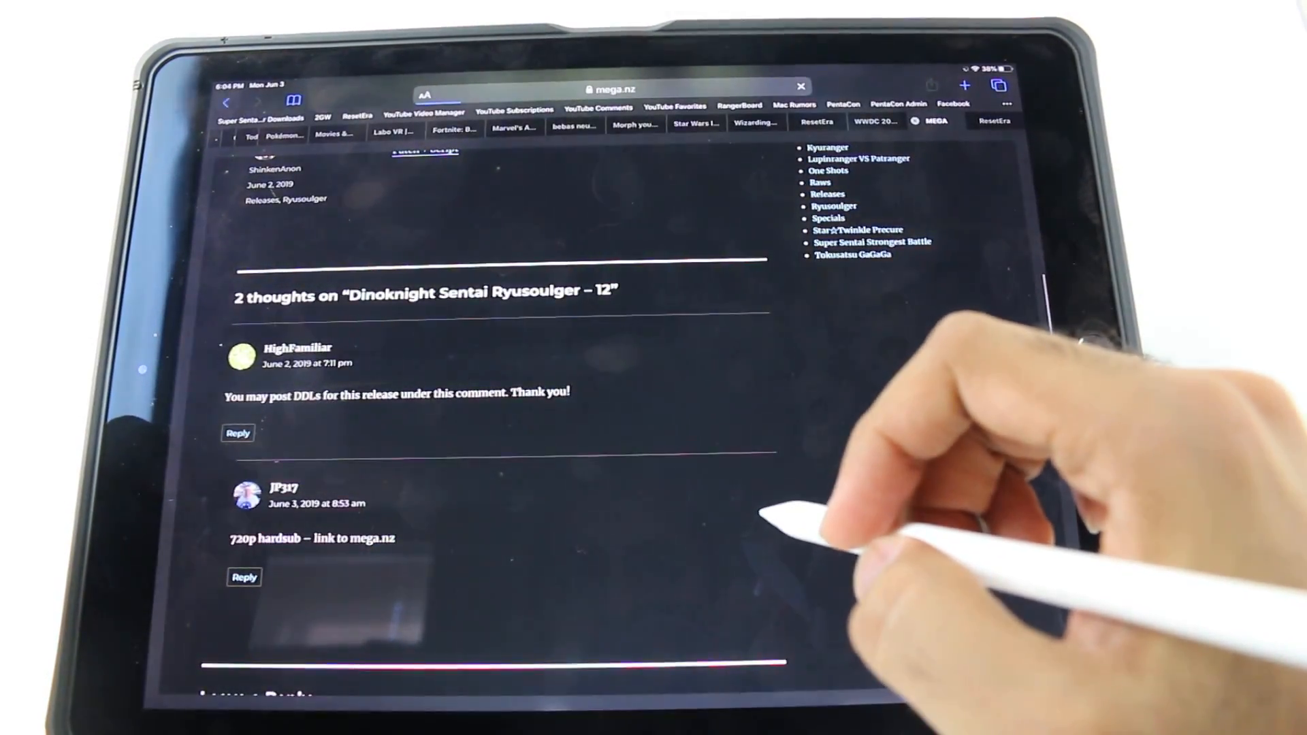
Step: Download the 467.2 MB Ryusoulger 12 zip from MEGA and confirm the download
{"action": "left_click", "coordinate": [378, 539]}
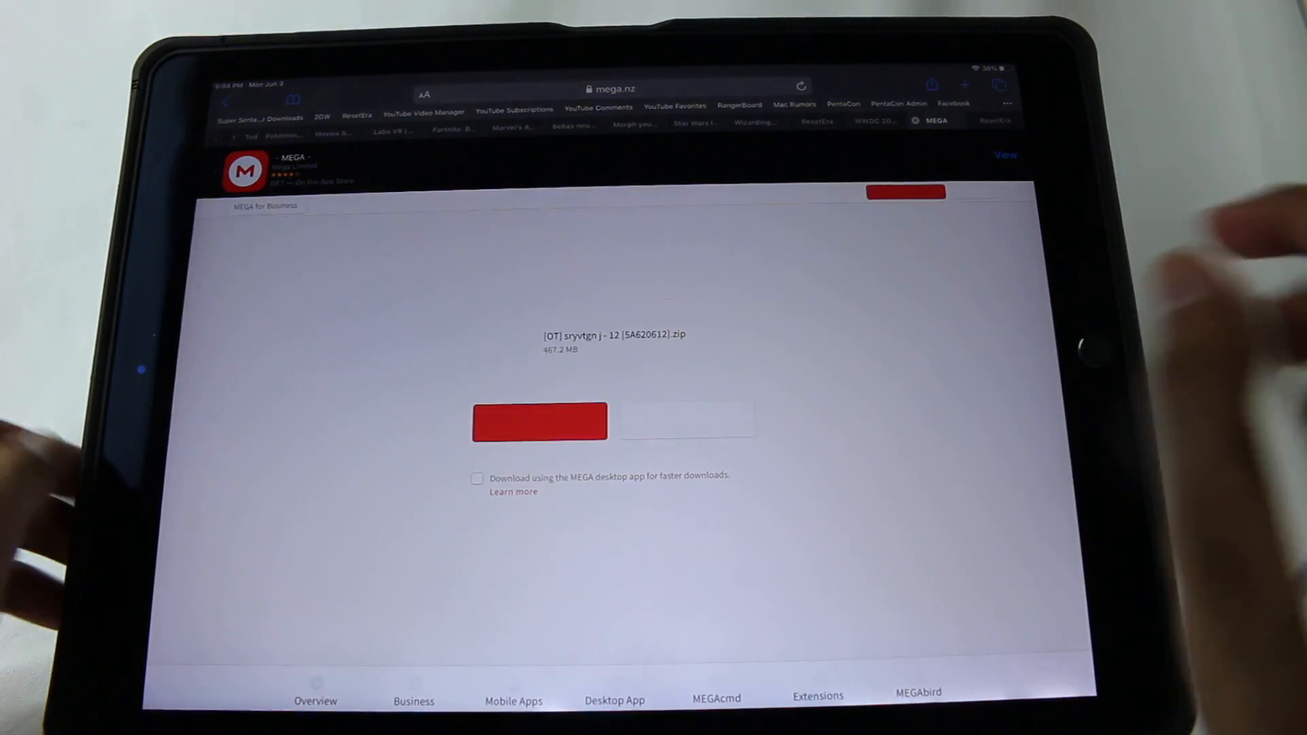
{"action": "left_click", "coordinate": [539, 419]}
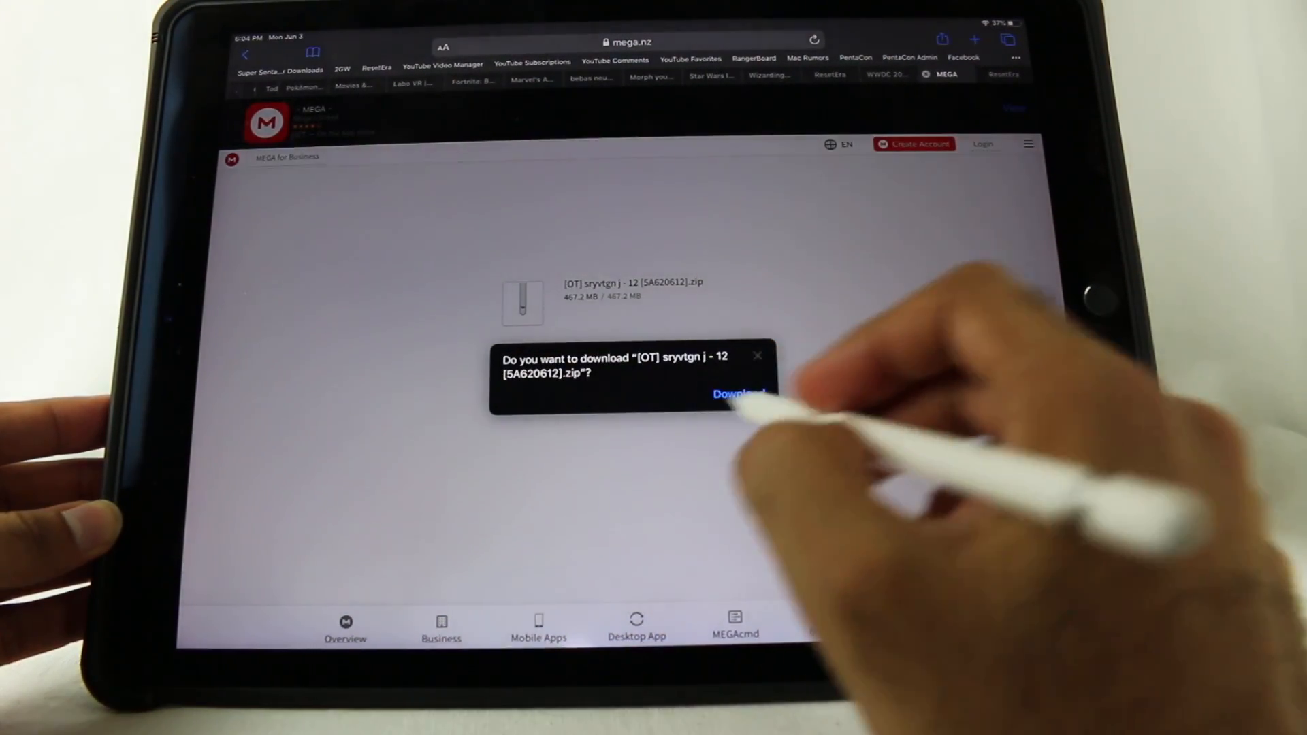
{"action": "left_click", "coordinate": [737, 393]}
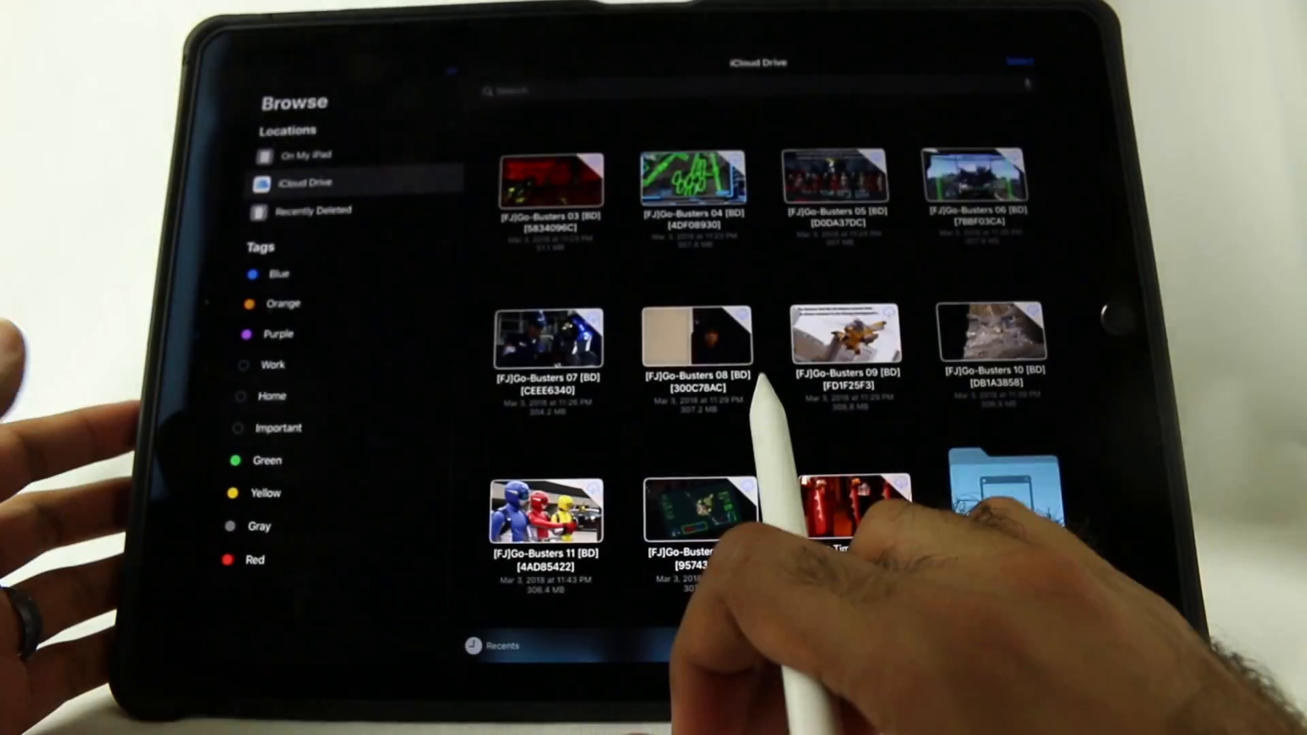
Step: Check the empty On My iPad location, then open iCloud Drive's one-item Downloads folder
{"action": "scroll", "scroll_direction": "down", "scroll_amount": 3}
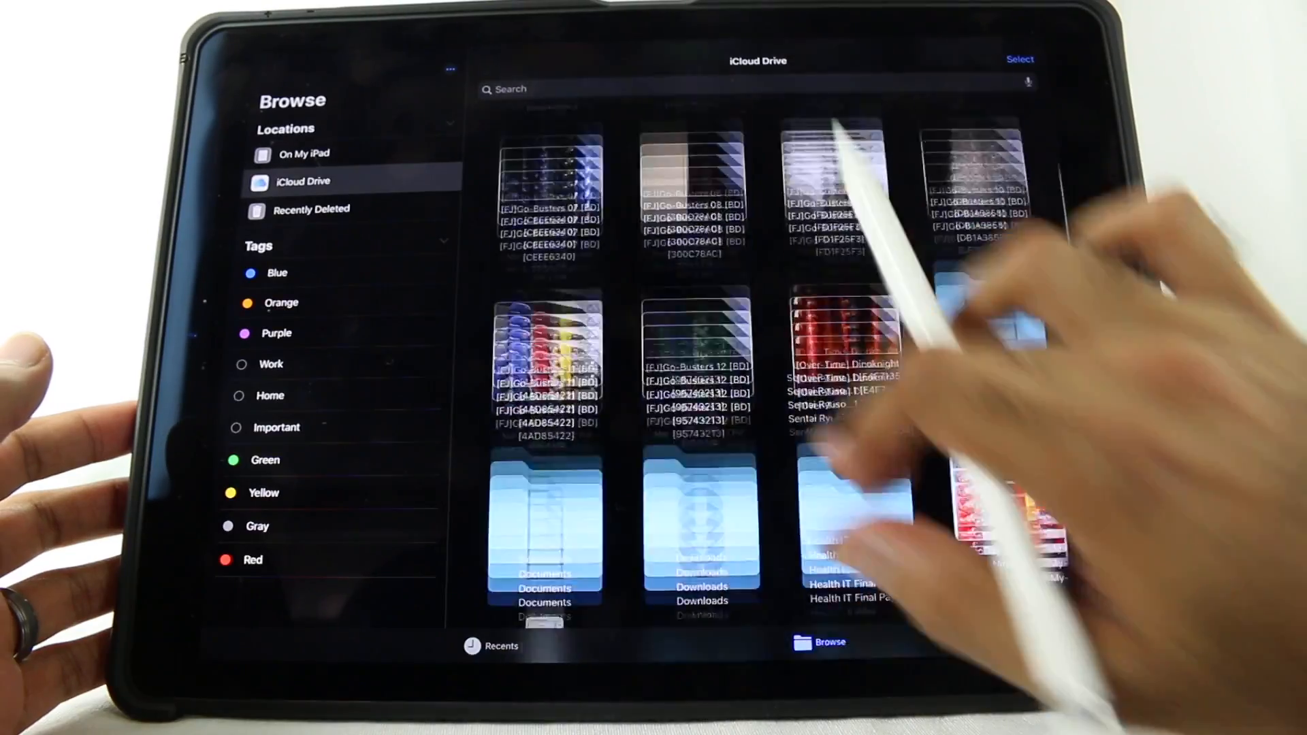
{"action": "left_click", "coordinate": [302, 153]}
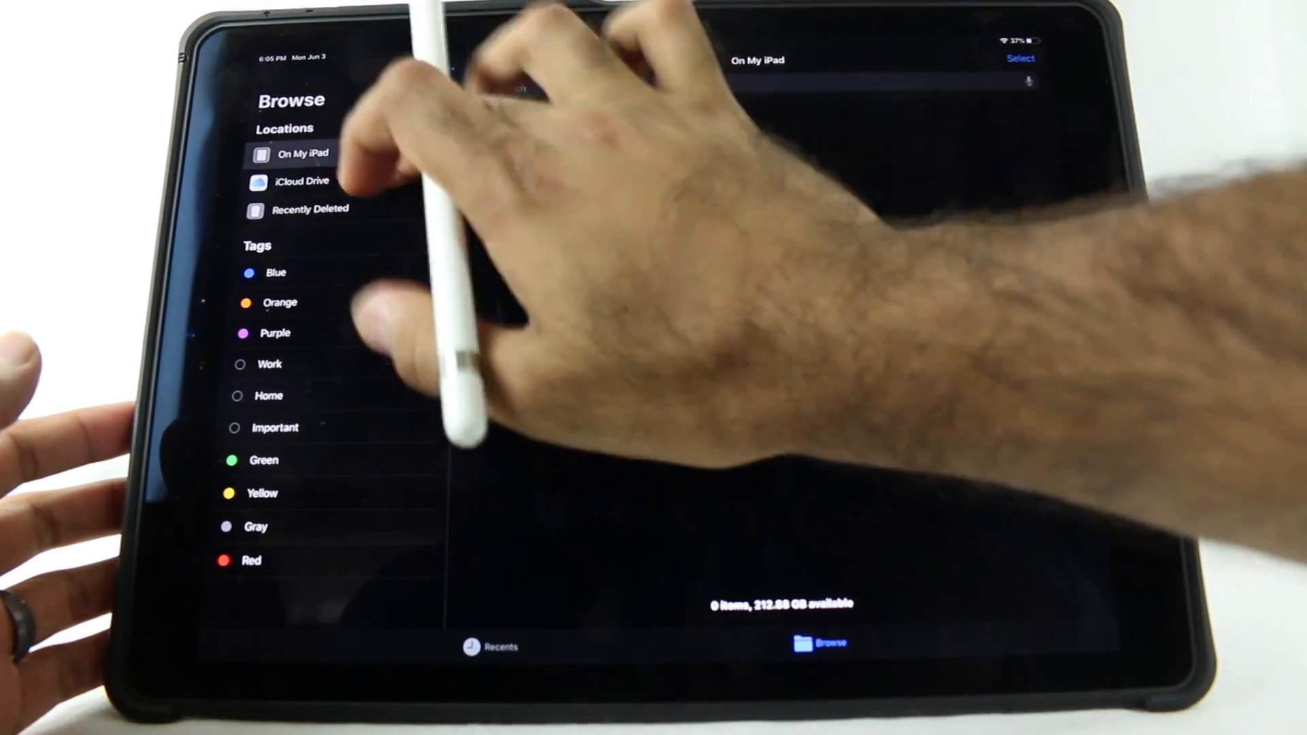
{"action": "left_click", "coordinate": [298, 181]}
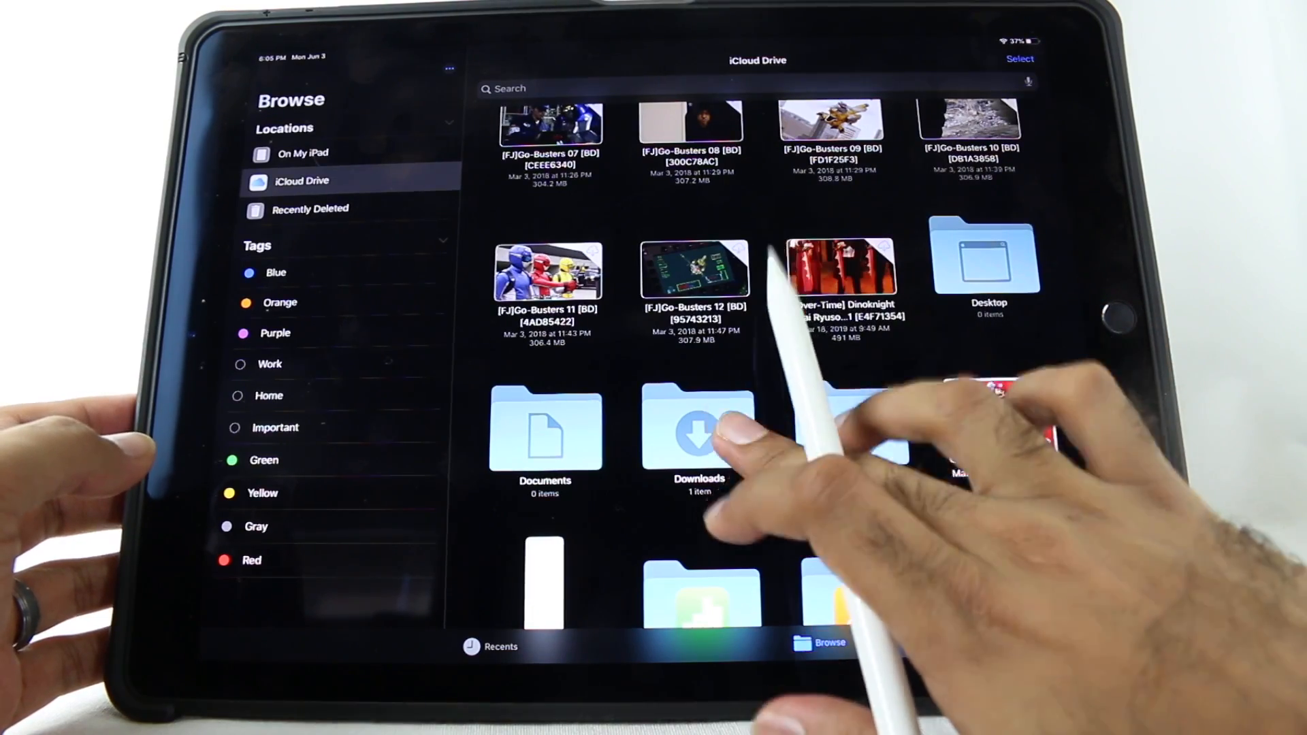
{"action": "left_click", "coordinate": [698, 430]}
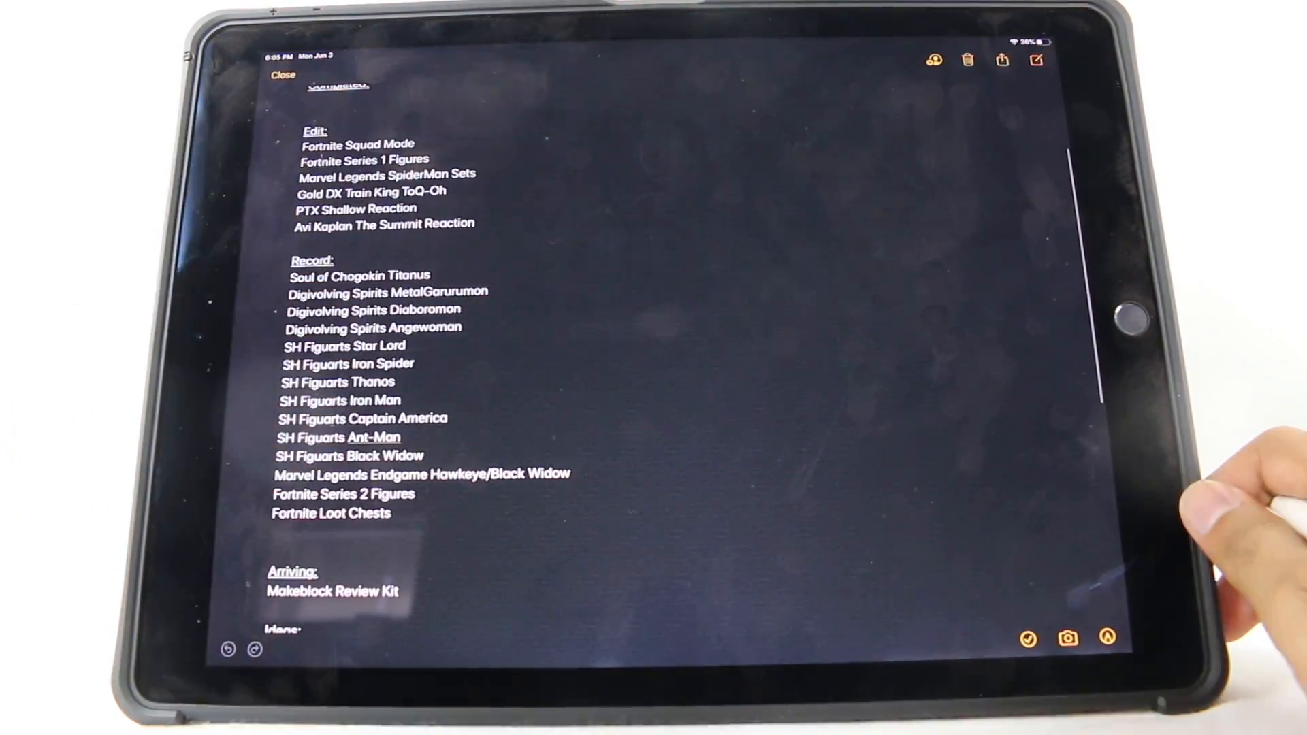
{"action": "scroll", "scroll_direction": "down", "scroll_amount": 3}
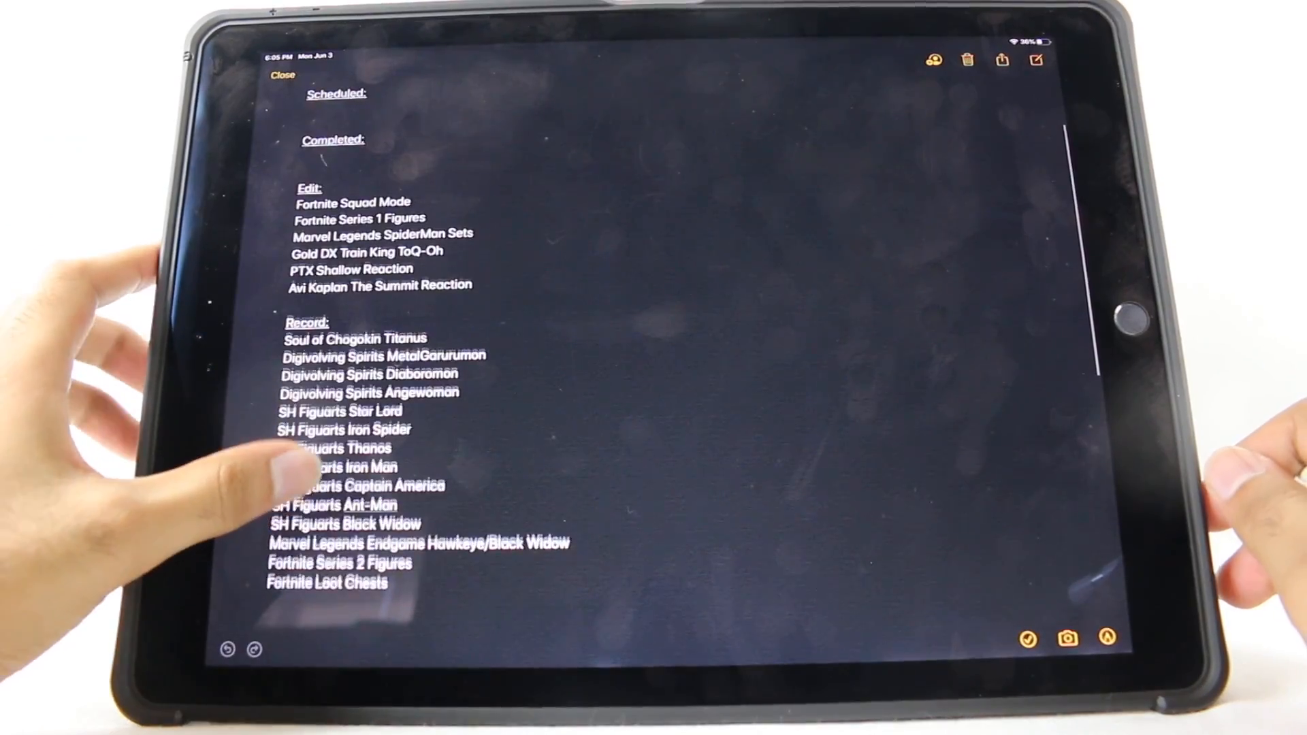
{"action": "scroll", "scroll_direction": "up", "scroll_amount": 3}
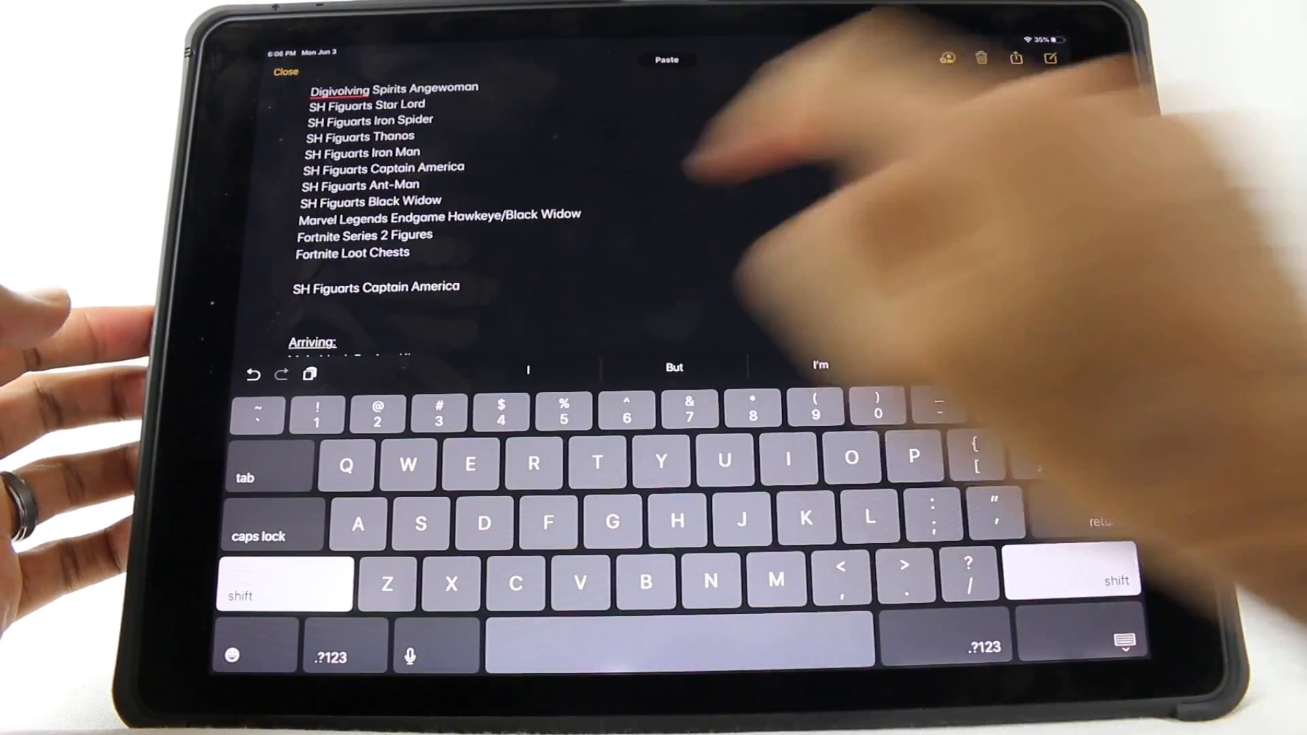
{"action": "mouse_move", "coordinate": [709, 458]}
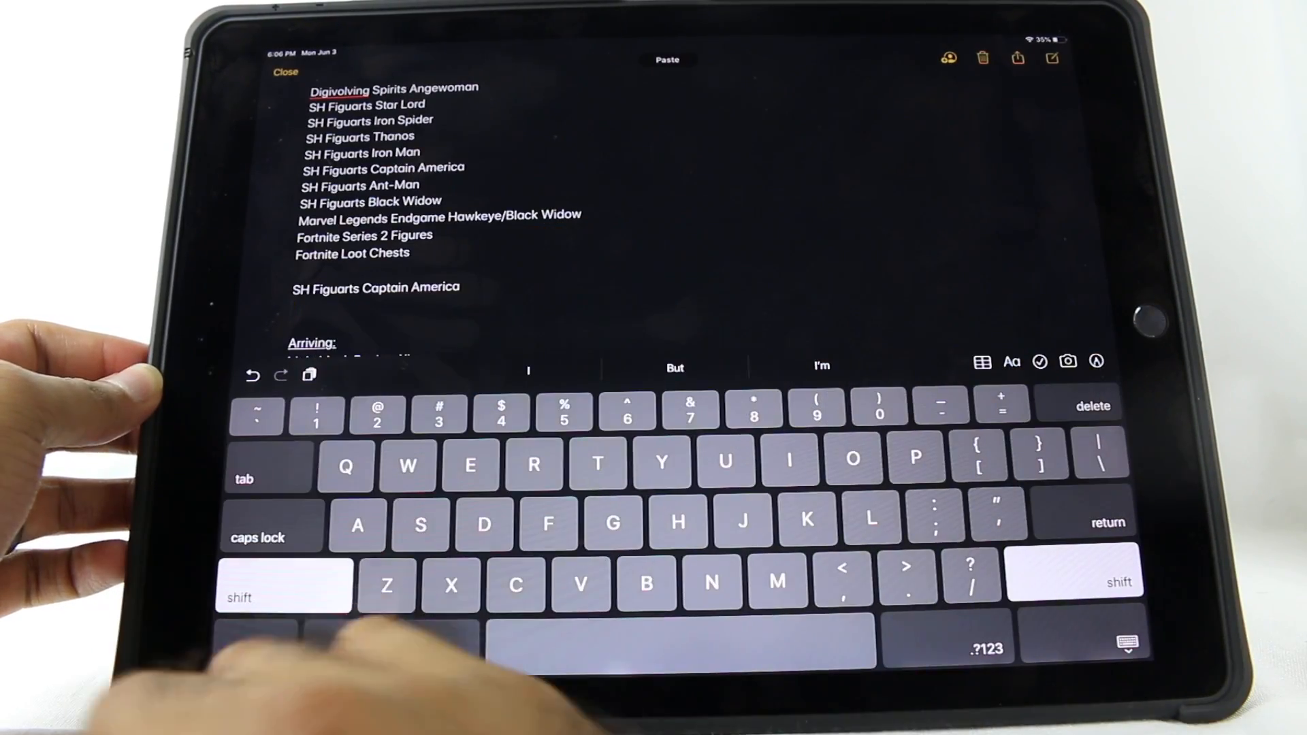
Step: Tap near the top of the Notes screen beside the Captain America line
{"action": "left_click", "coordinate": [666, 59]}
{"action": "type", "text": "This is"}
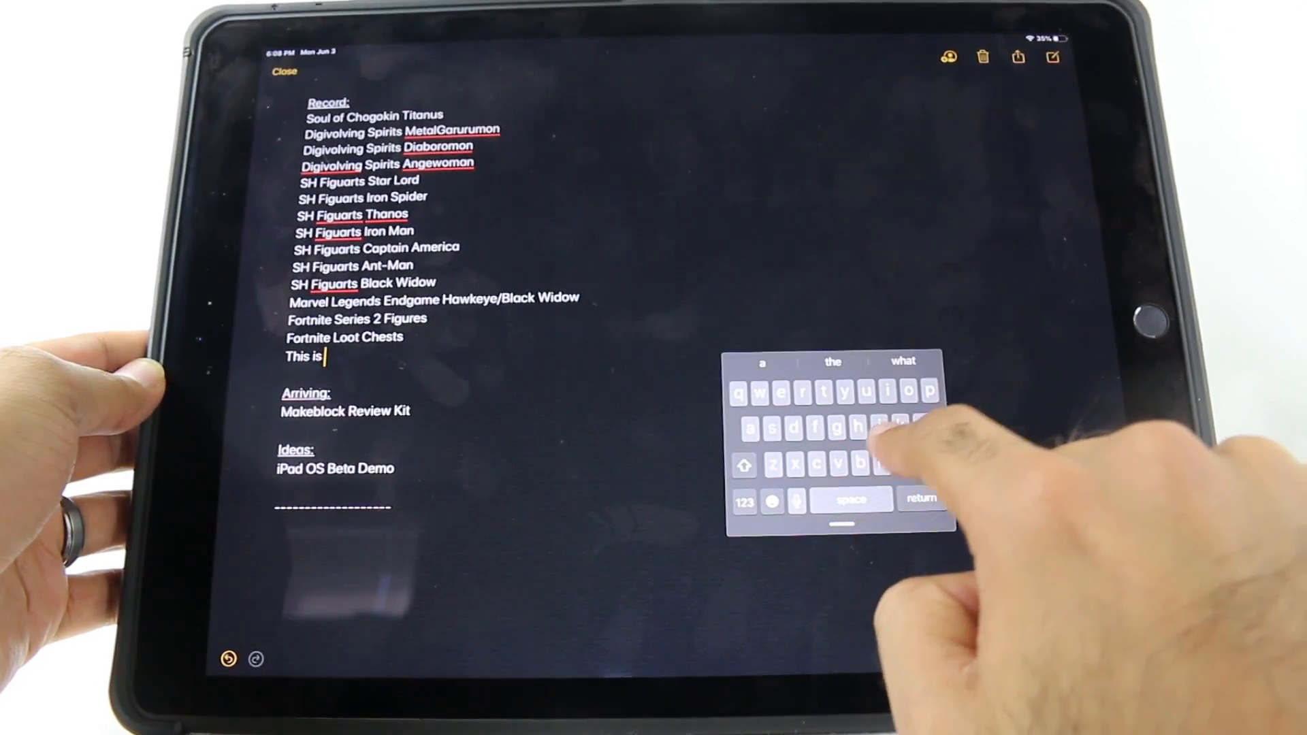
Step: Type 'nice.' and 'This is super cool' under Fortnite Loot Chests, erasing the mistyped 'suppor'
{"action": "type", "text": "nice."}
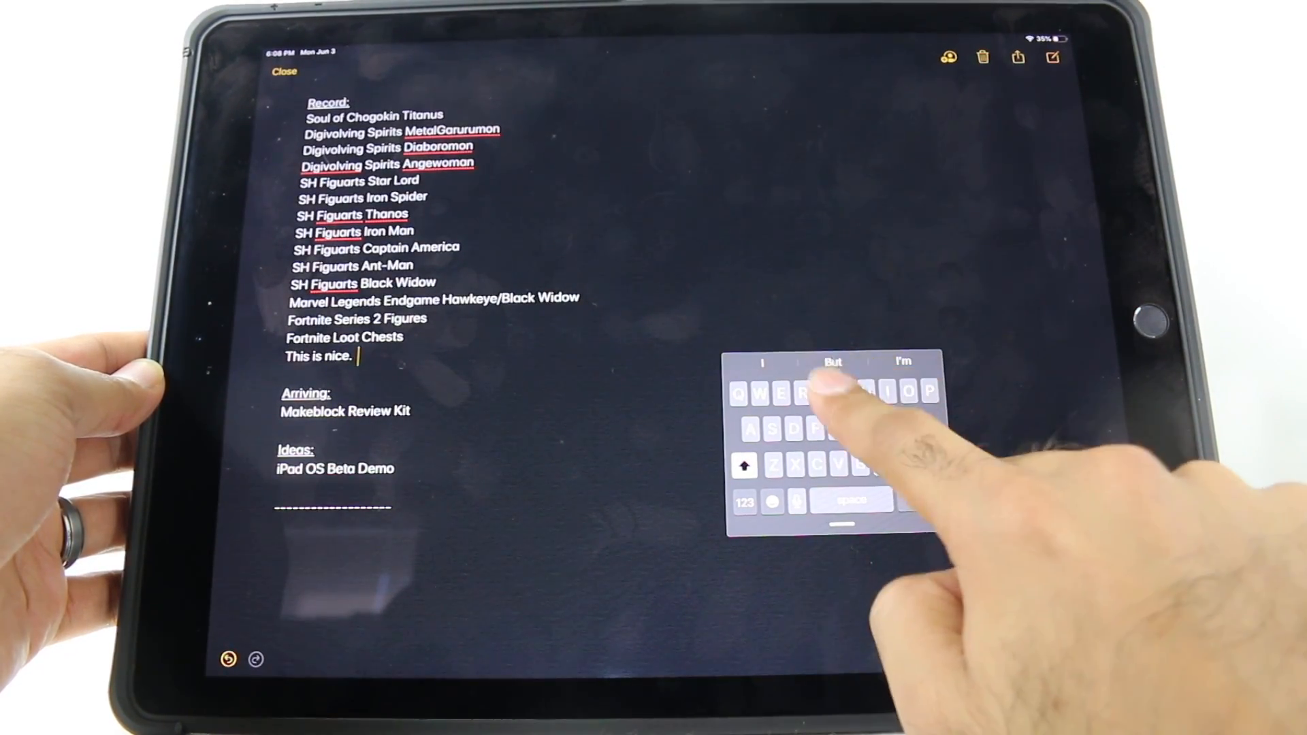
{"action": "type", "text": "This is"}
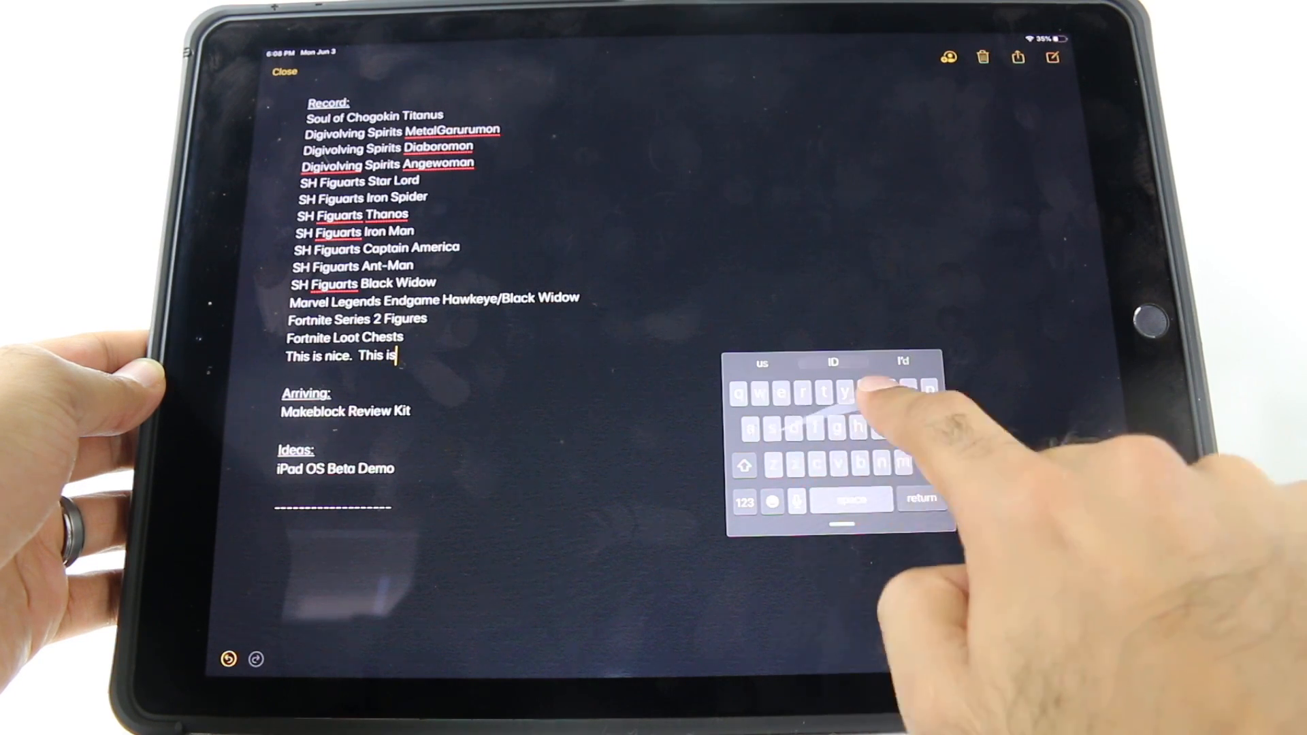
{"action": "type", "text": "suppor"}
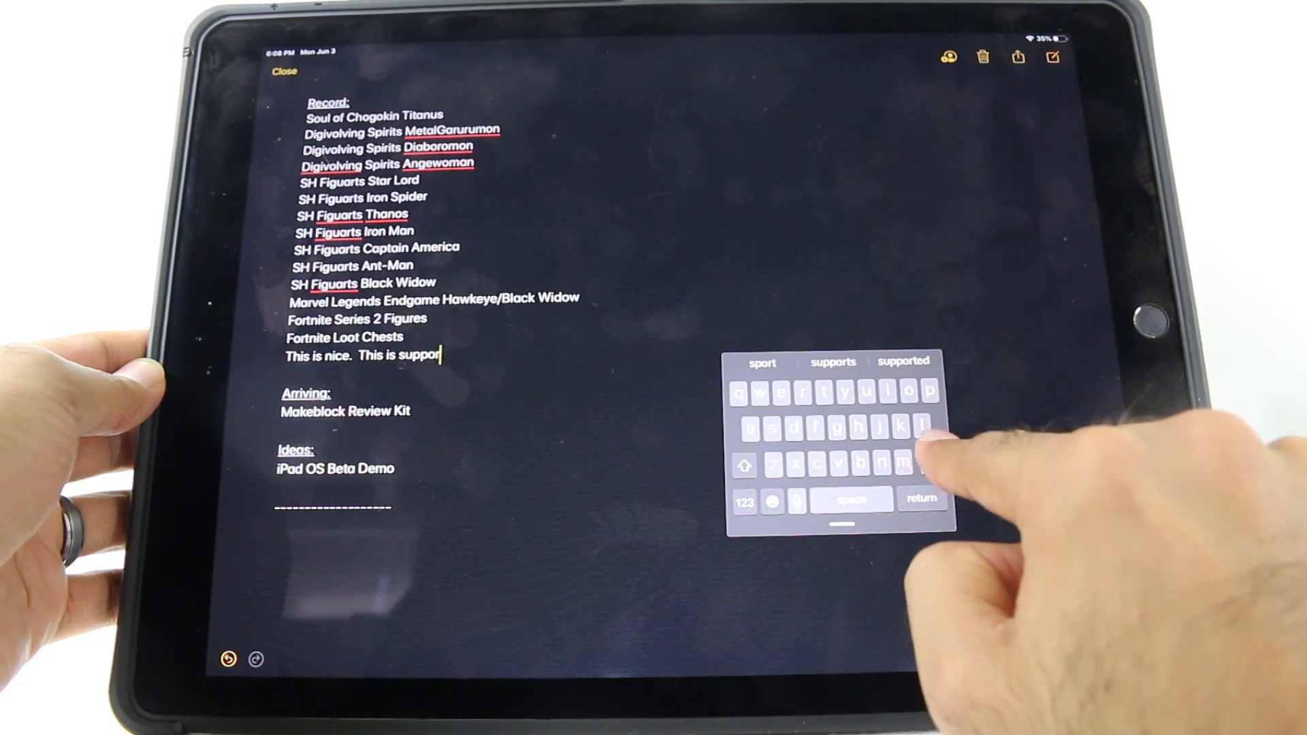
{"action": "left_click", "coordinate": [914, 464]}
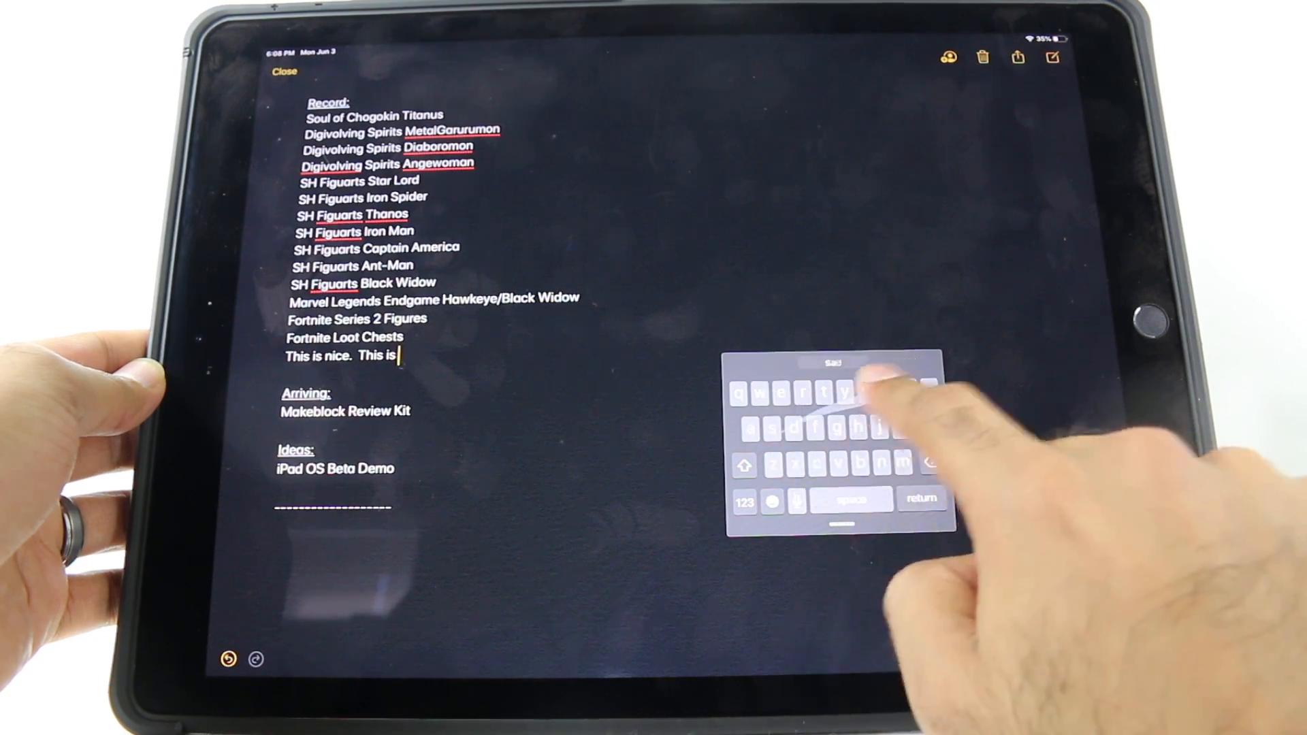
{"action": "type", "text": "super cool"}
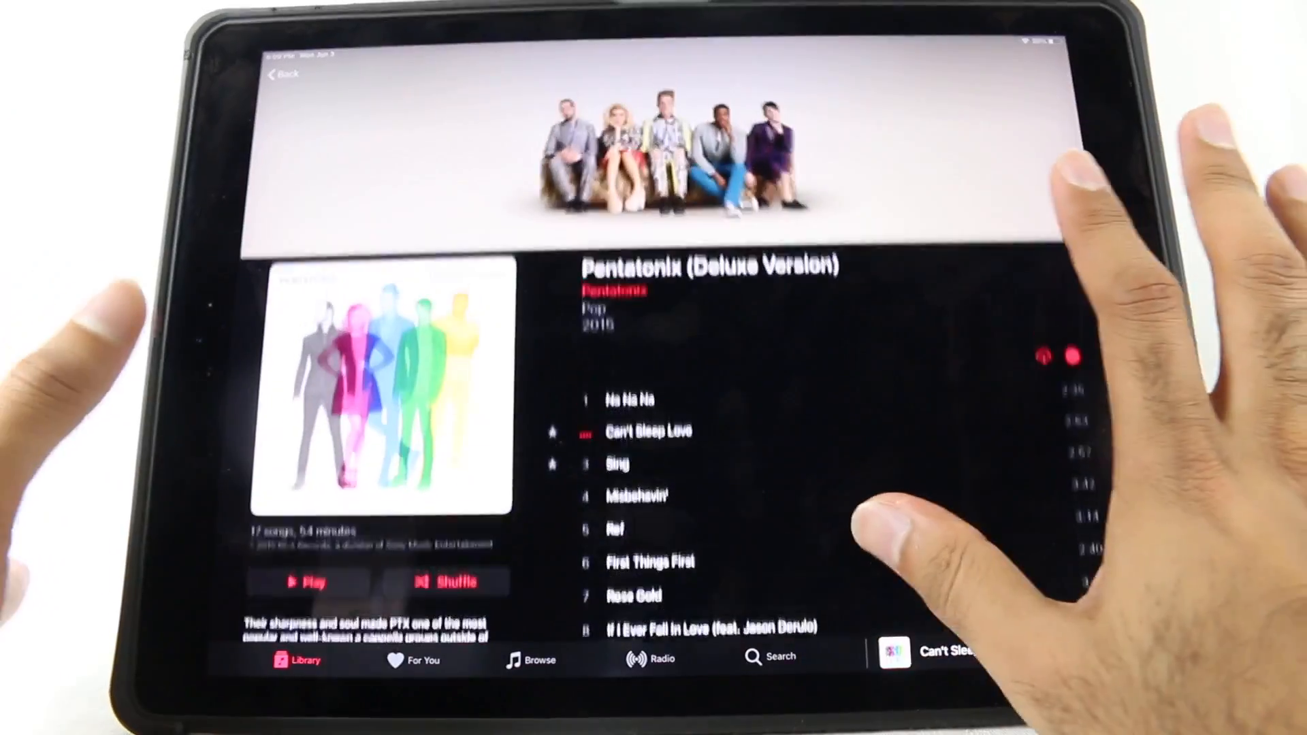
Step: Scroll the Pentatonix album tracks and open the Now Playing card for Can't Sleep Love
{"action": "scroll", "scroll_direction": "up", "scroll_amount": 3}
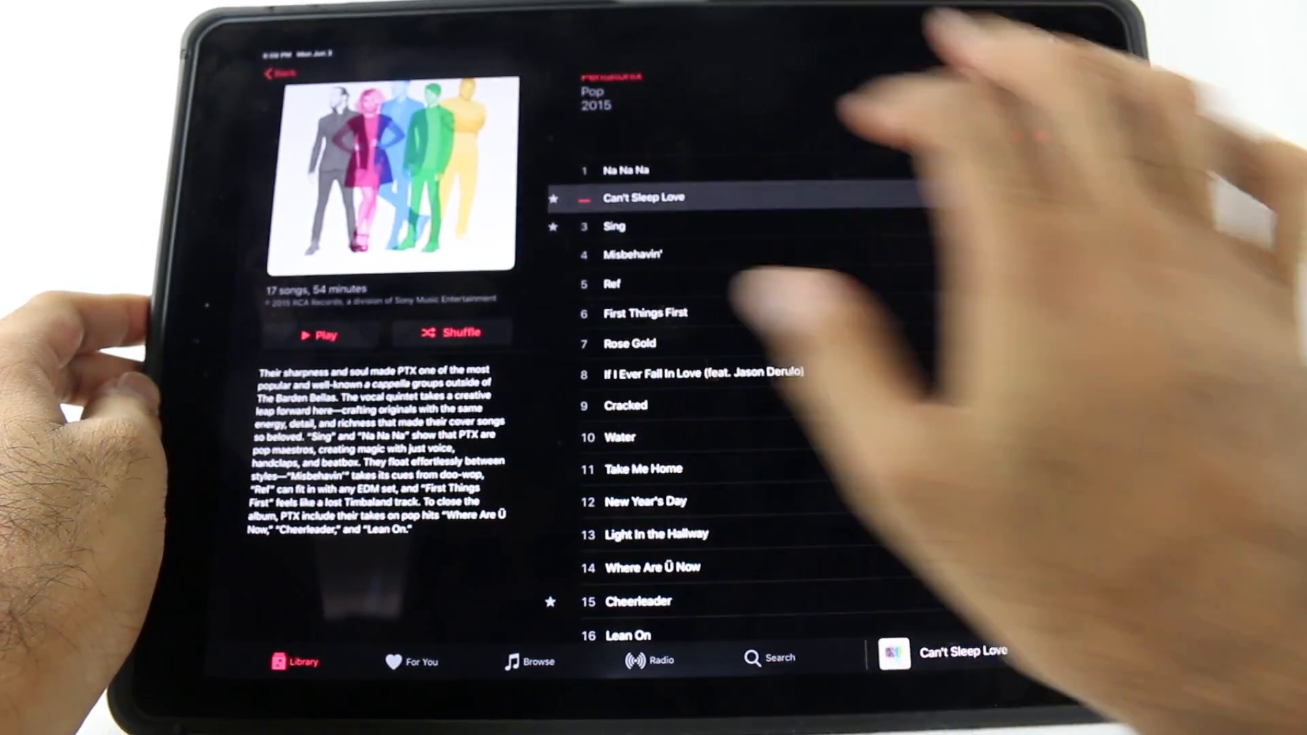
{"action": "left_click", "coordinate": [962, 651]}
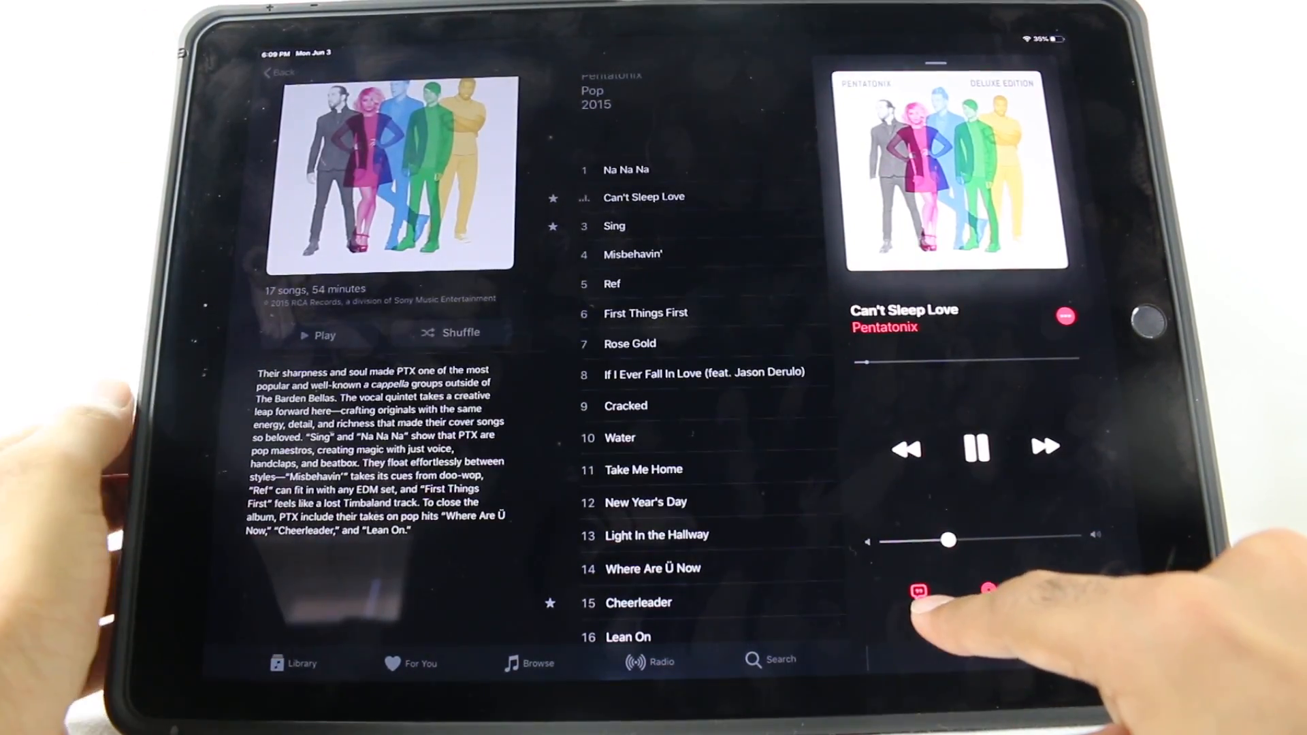
Step: Show the synced lyrics, switch to Na Na Na, play it, then pause it
{"action": "left_click", "coordinate": [918, 590]}
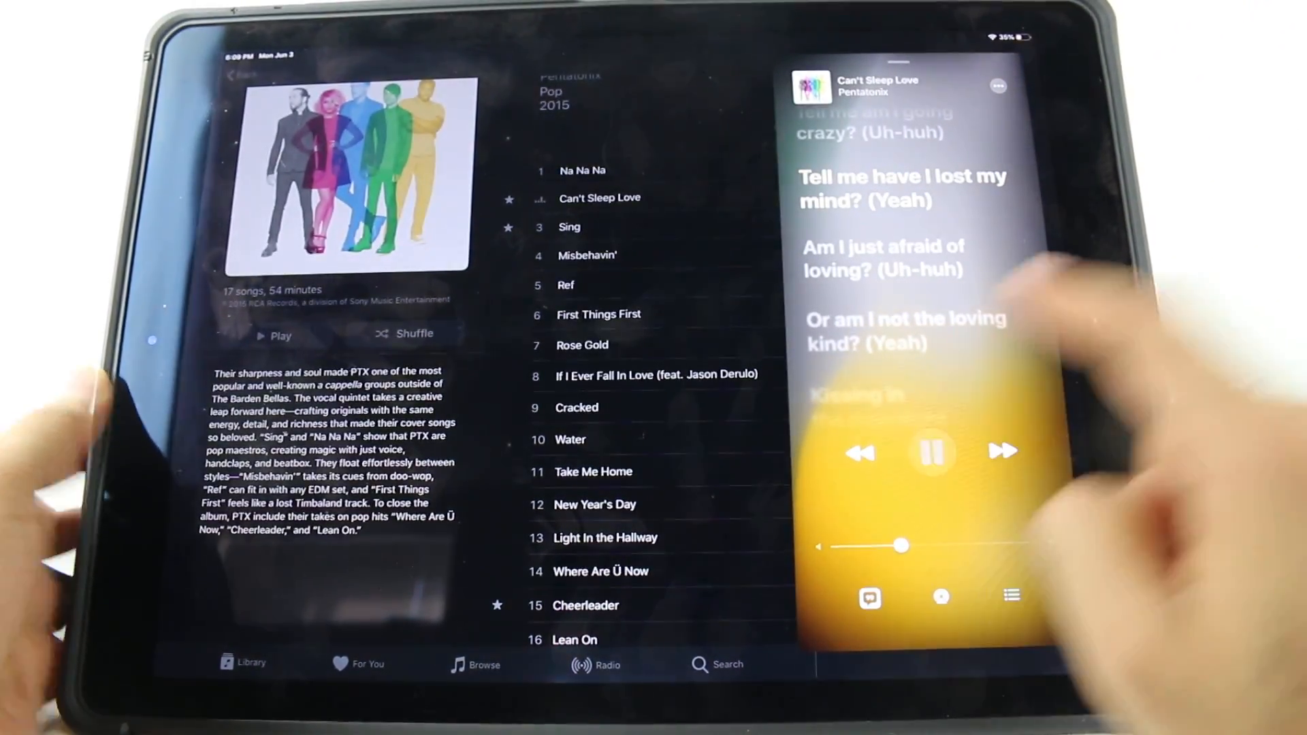
{"action": "left_click", "coordinate": [932, 452]}
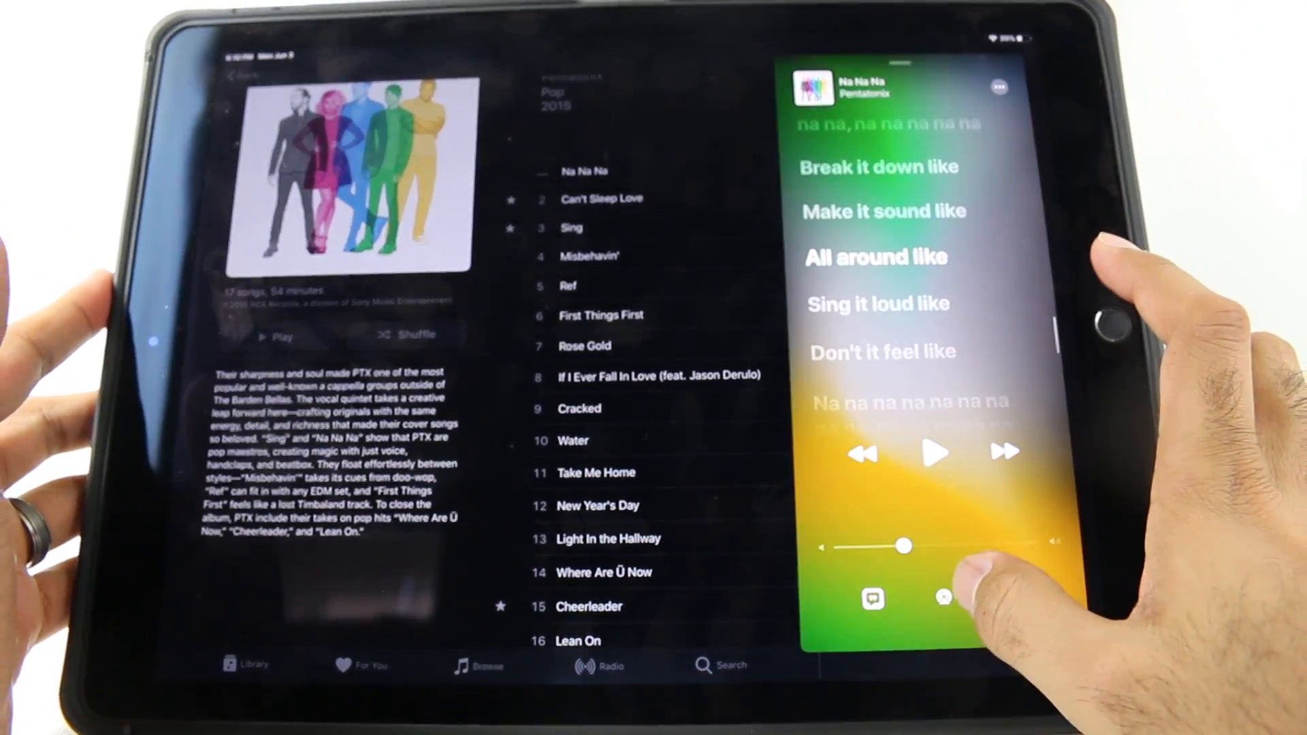
{"action": "left_click", "coordinate": [945, 597]}
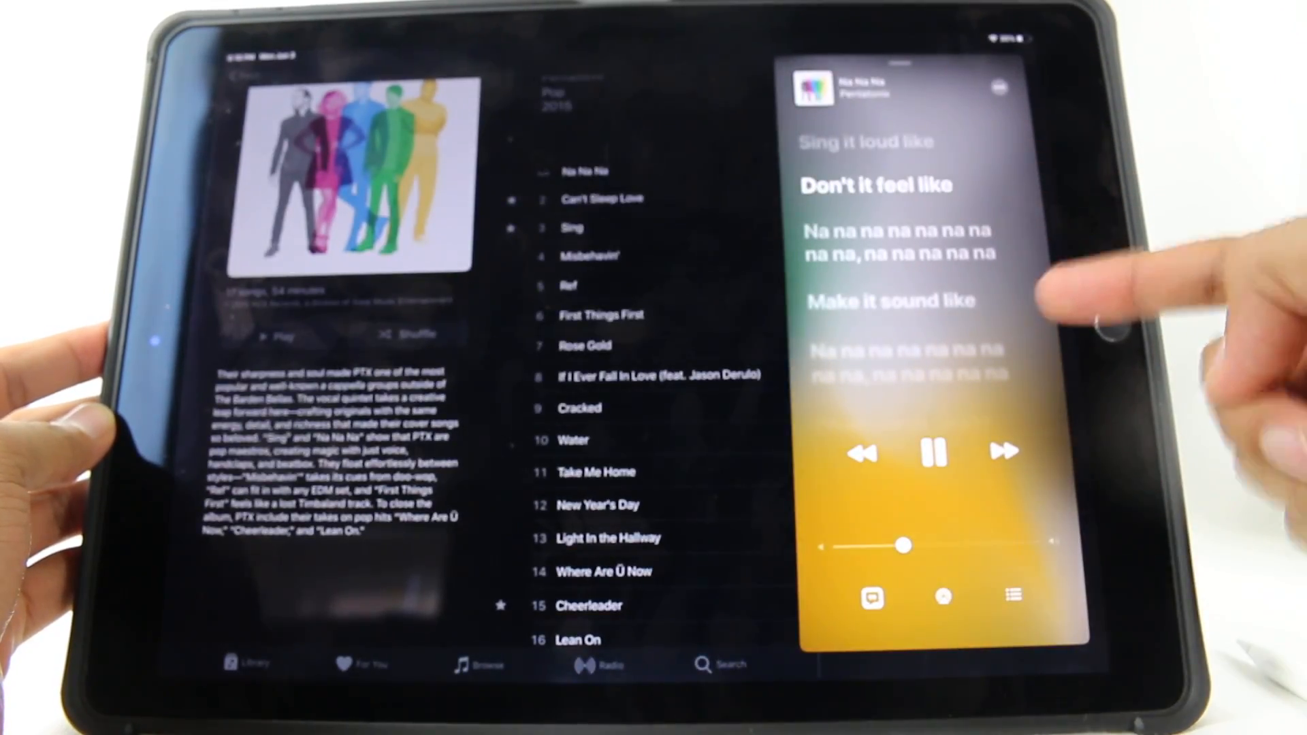
{"action": "left_click", "coordinate": [934, 452]}
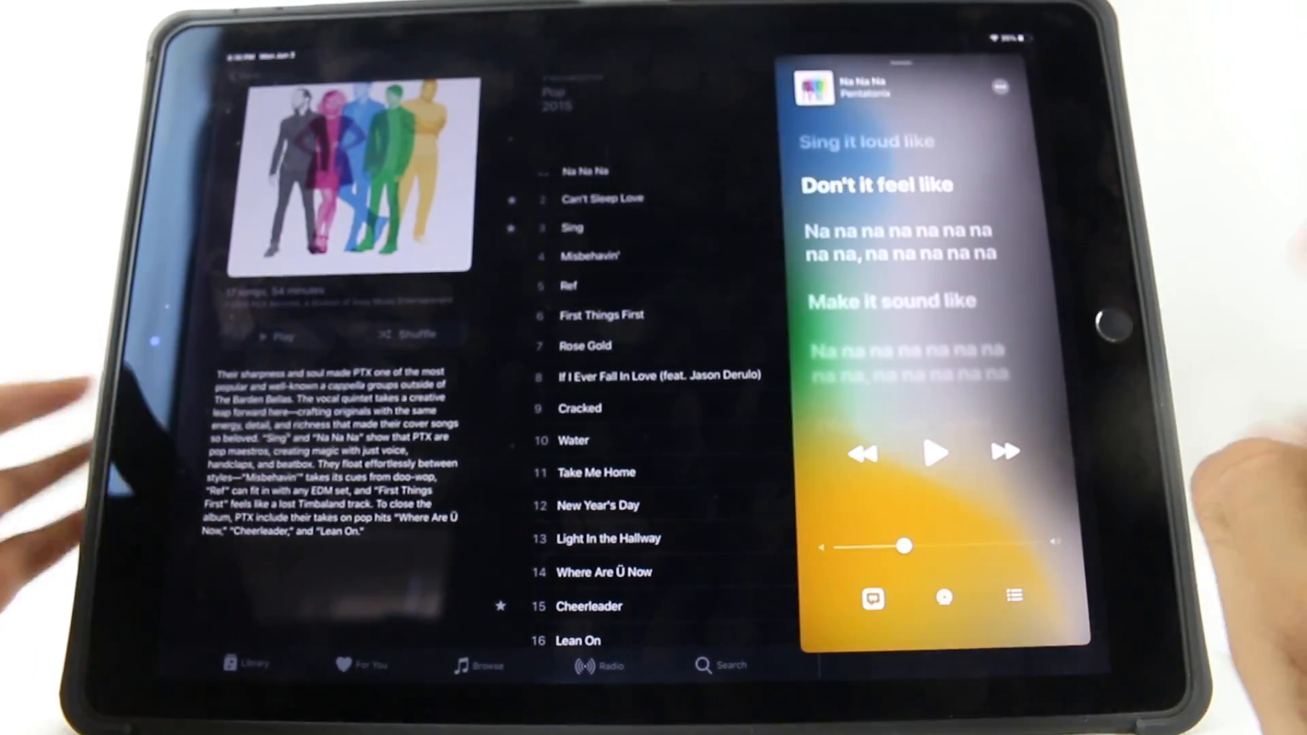